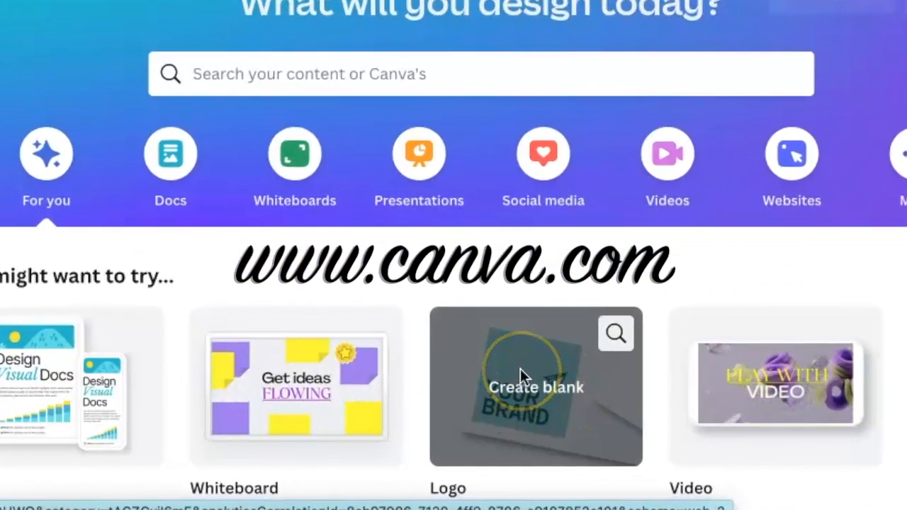
# Step: Create a blank square Logo design from the Canva home page
pyautogui.click(536, 387)
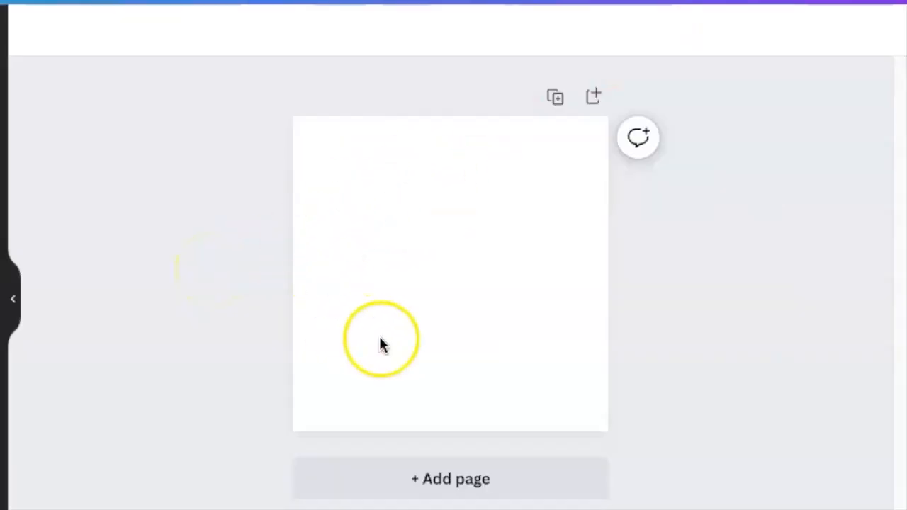
pyautogui.moveTo(10, 276)
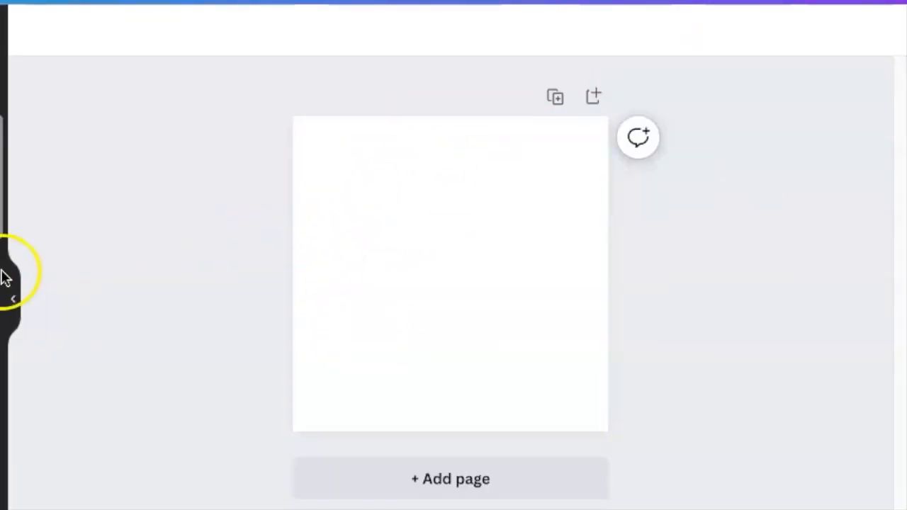
# Step: Add a large text box reading RTH in Cinzel, with the T placed beside the R
pyautogui.click(450, 273)
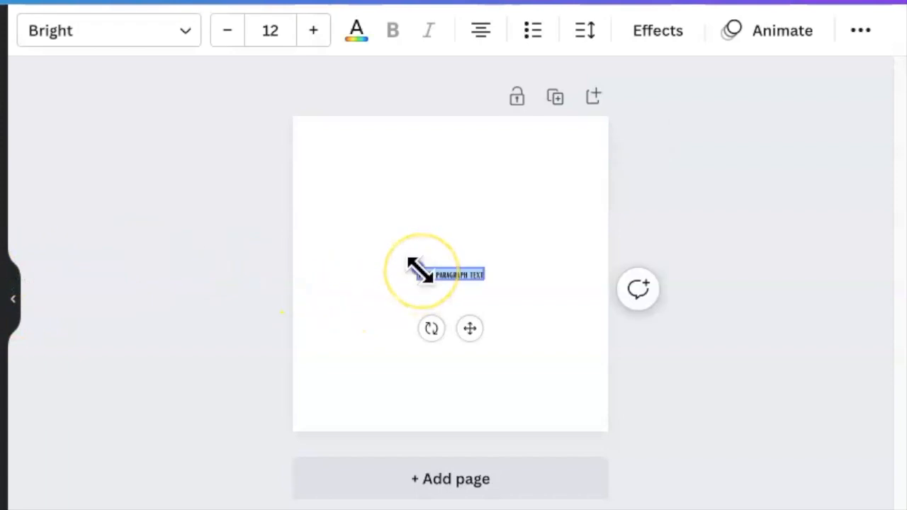
pyautogui.click(313, 30)
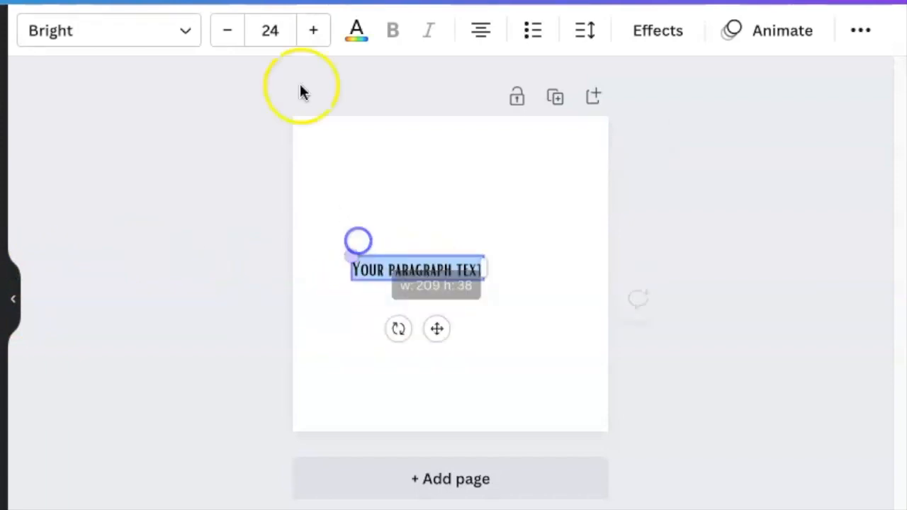
pyautogui.click(269, 31)
pyautogui.write('140')
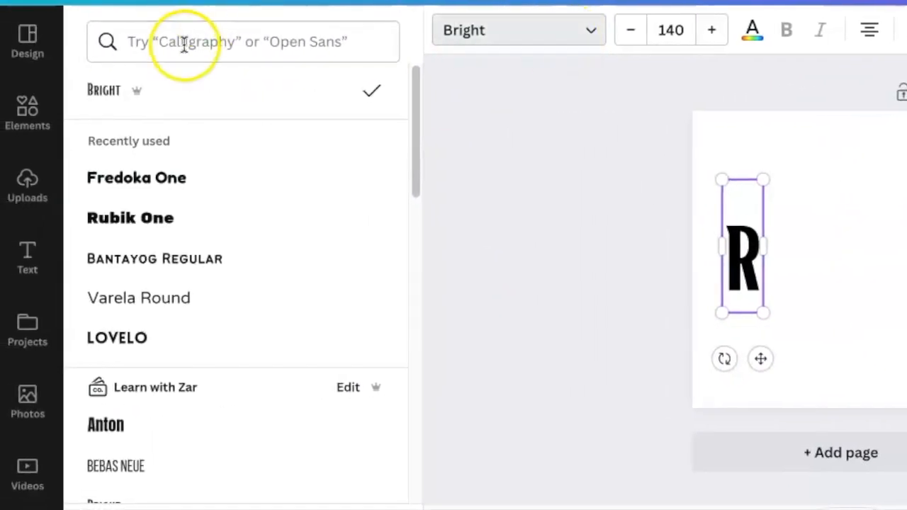
pyautogui.write('cin')
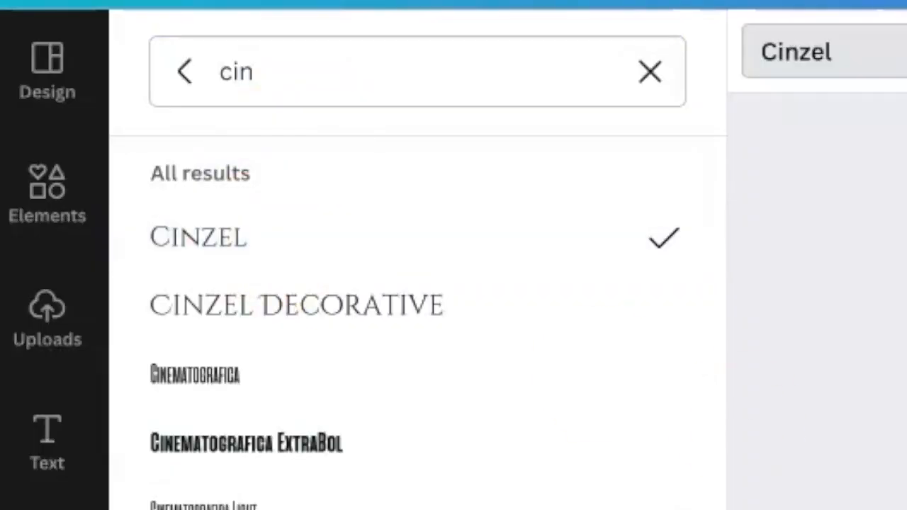
pyautogui.click(198, 237)
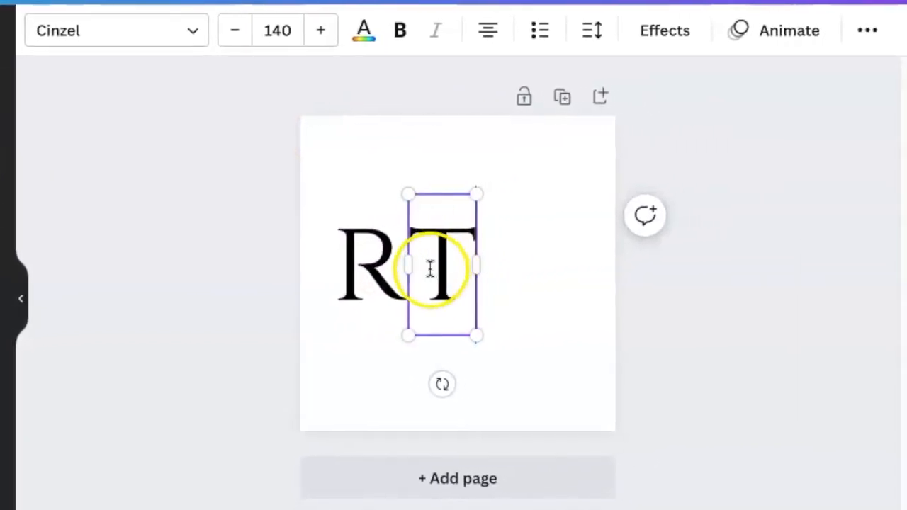
pyautogui.moveTo(429, 270); pyautogui.dragTo(516, 261)
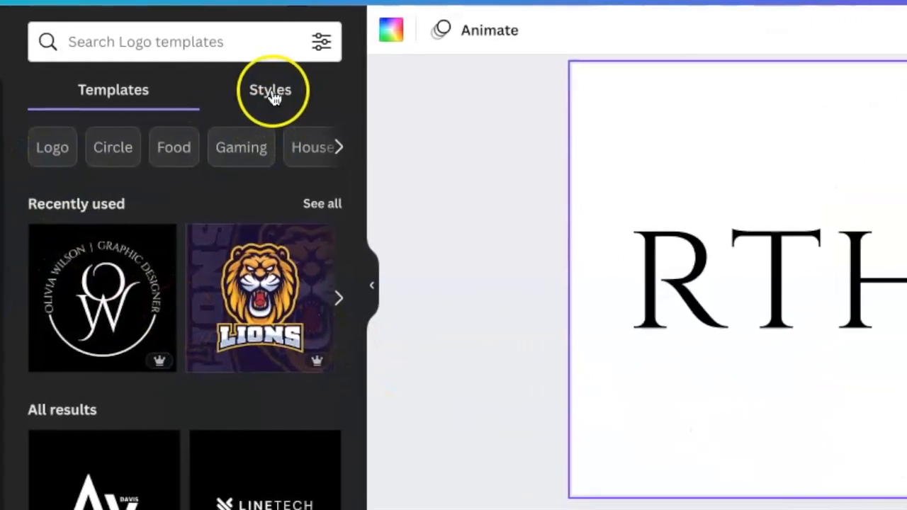
# Step: Browse Design Styles down to Color palettes and show all available palettes
pyautogui.click(270, 89)
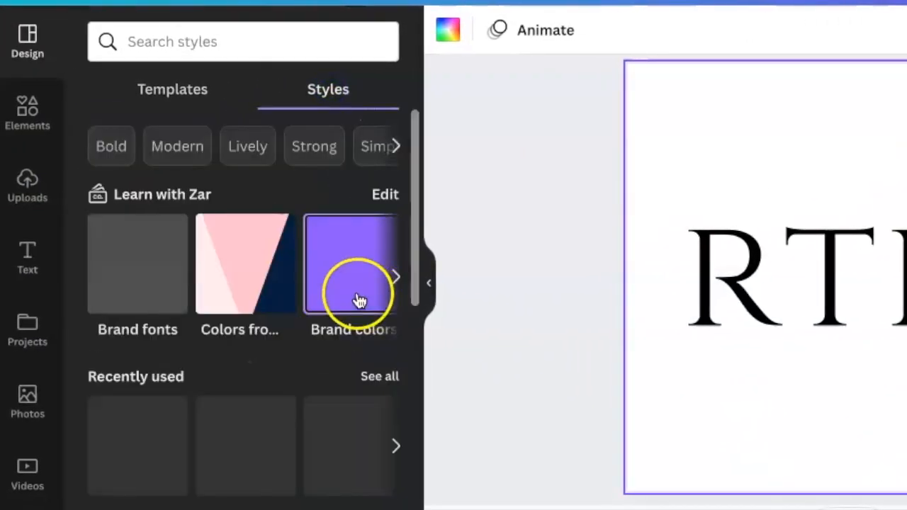
pyautogui.scroll(-3)
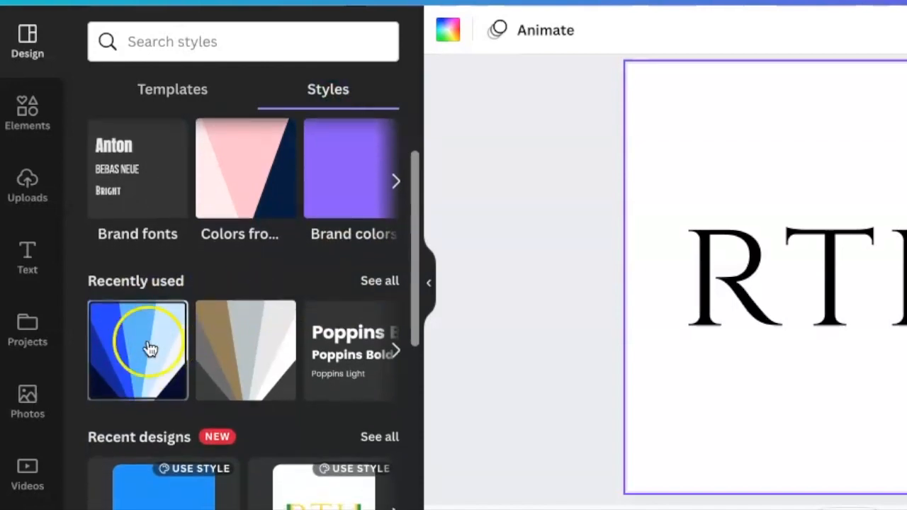
pyautogui.scroll(-3)
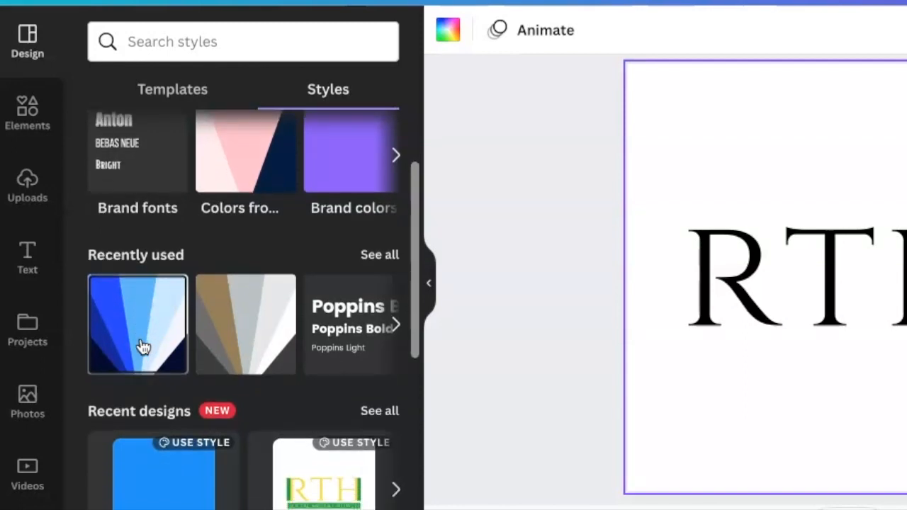
pyautogui.scroll(-3)
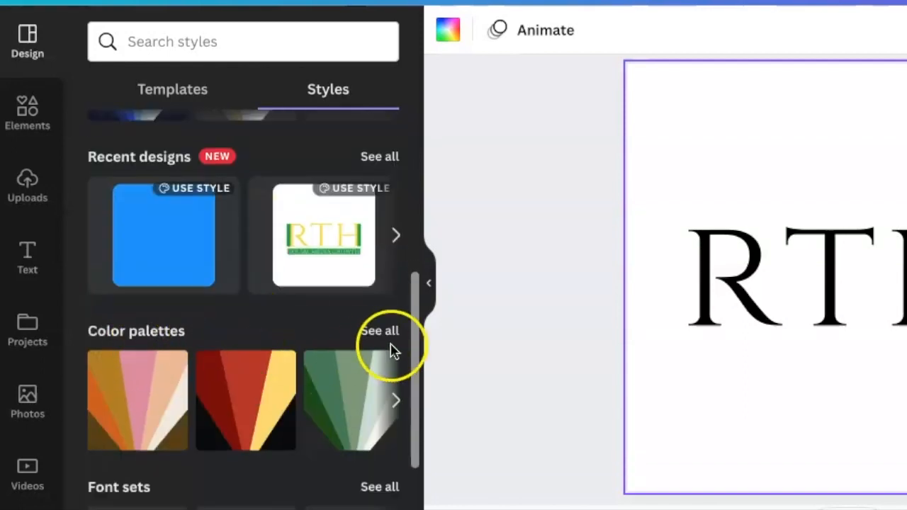
pyautogui.click(379, 330)
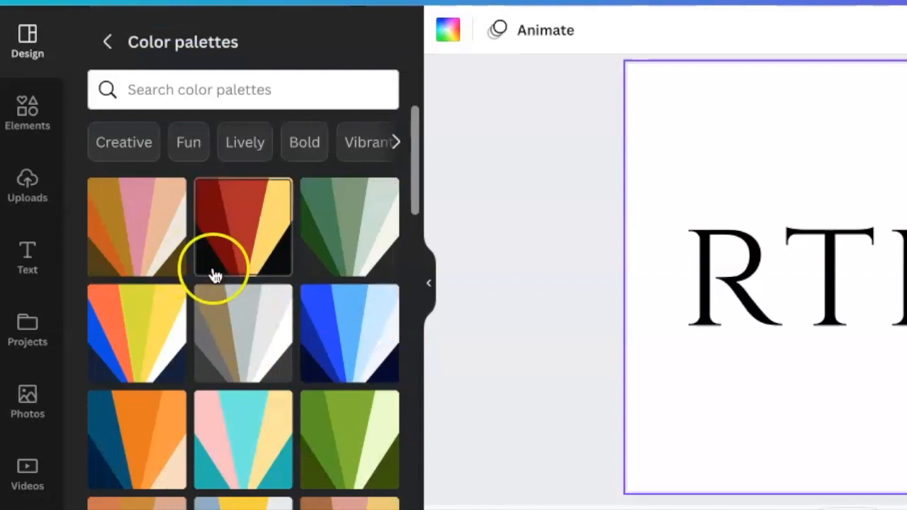
pyautogui.scroll(-3)
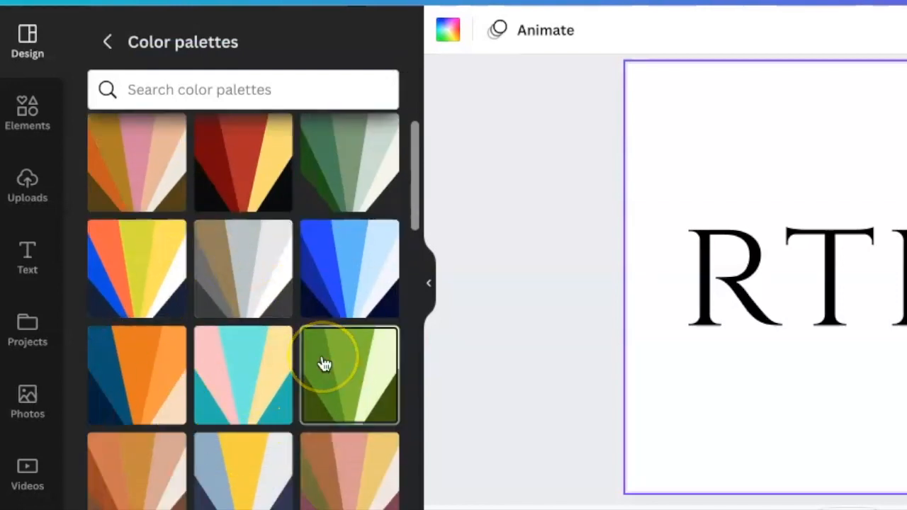
pyautogui.moveTo(325, 363)
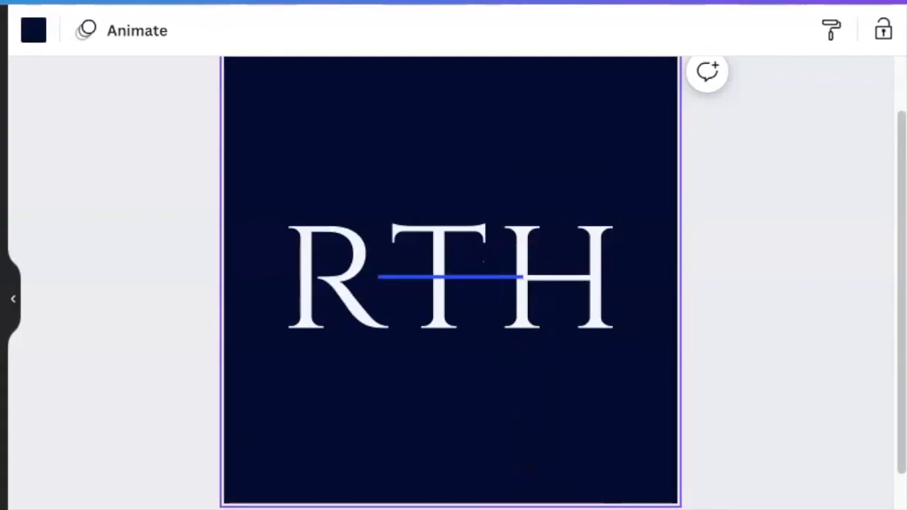
# Step: Thicken the blue bar beside the R and add a matching bar beside the H
pyautogui.click(450, 276)
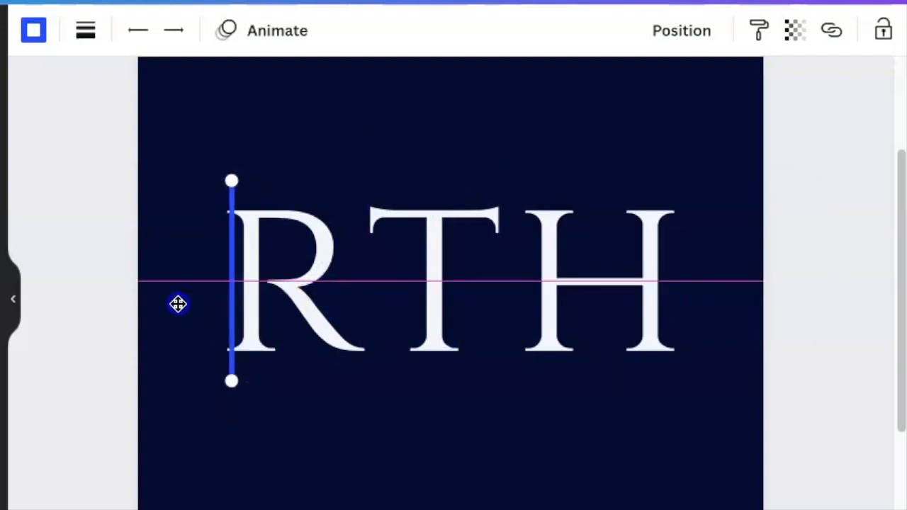
pyautogui.click(231, 283)
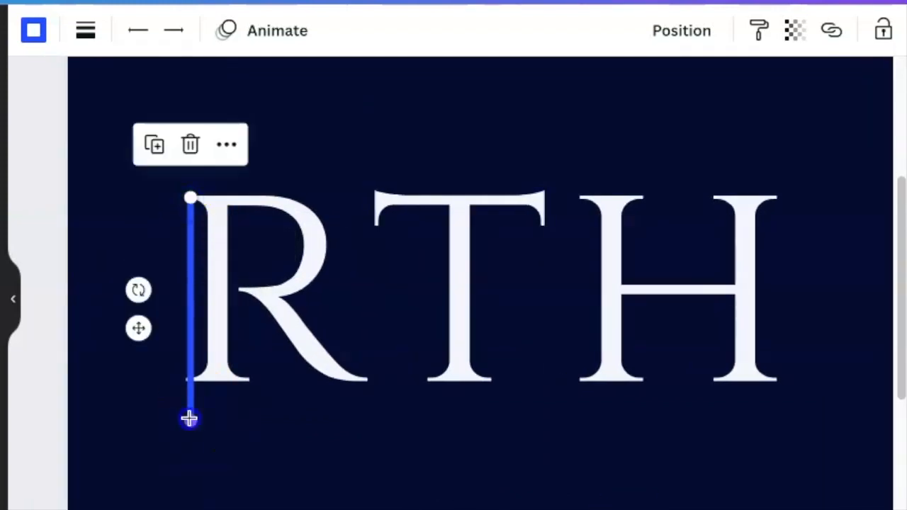
pyautogui.click(85, 30)
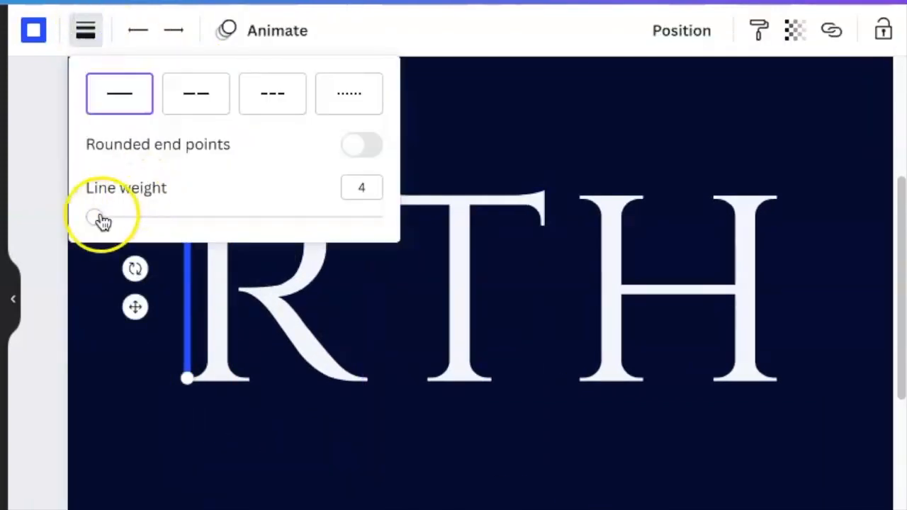
pyautogui.moveTo(95, 216); pyautogui.dragTo(131, 216)
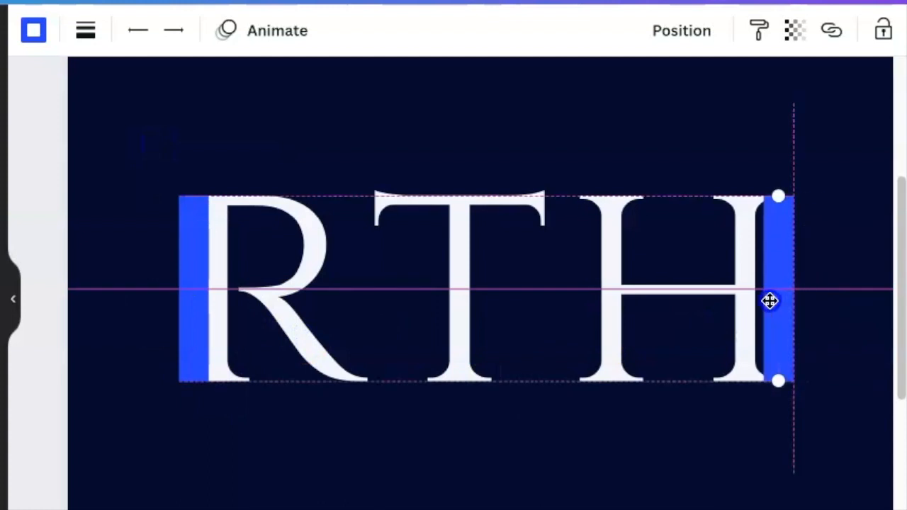
pyautogui.click(525, 355)
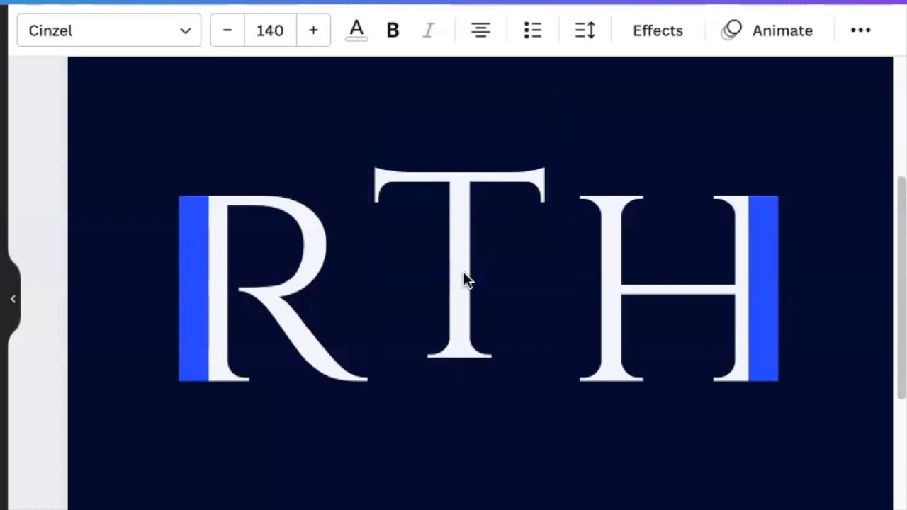
pyautogui.click(762, 290)
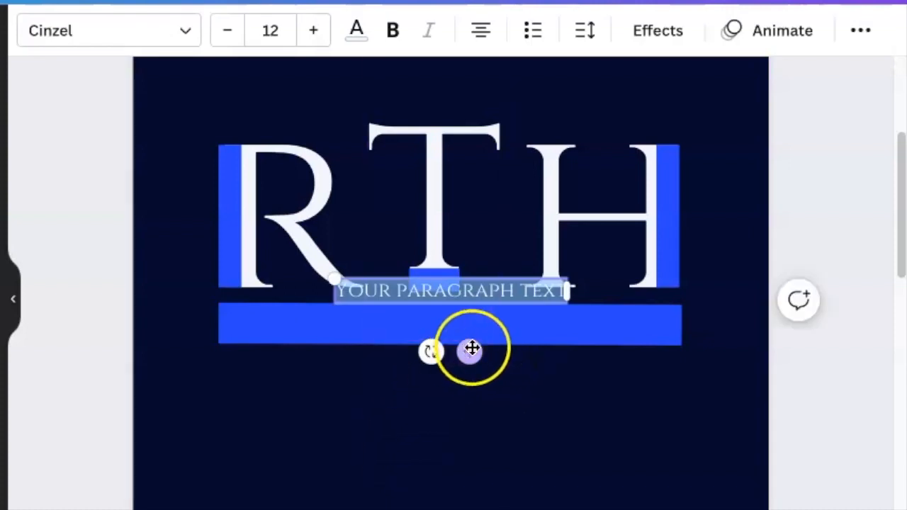
# Step: Place the SOCIAL MEDIA GROWTH tagline on the blue bar and widen its letter spacing
pyautogui.moveTo(471, 348); pyautogui.dragTo(463, 384)
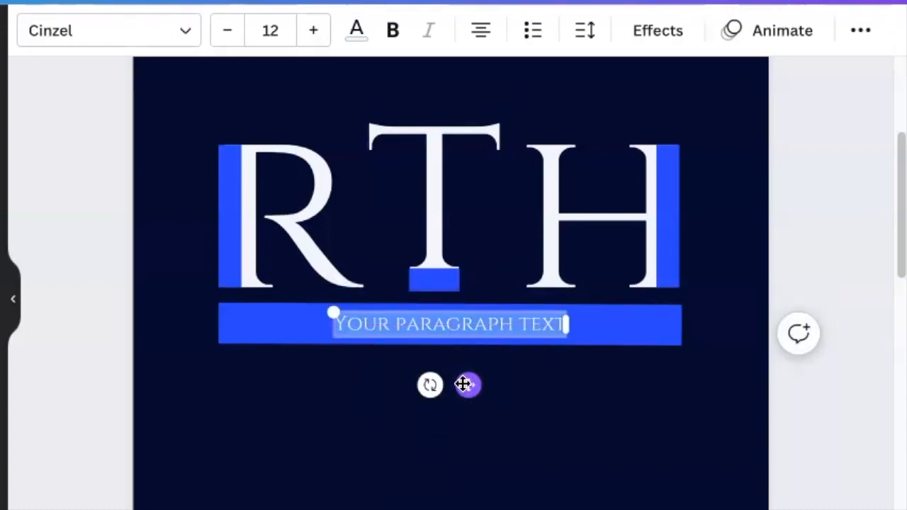
pyautogui.click(313, 31)
pyautogui.write('SOCIAL MEDIA GROWTH')
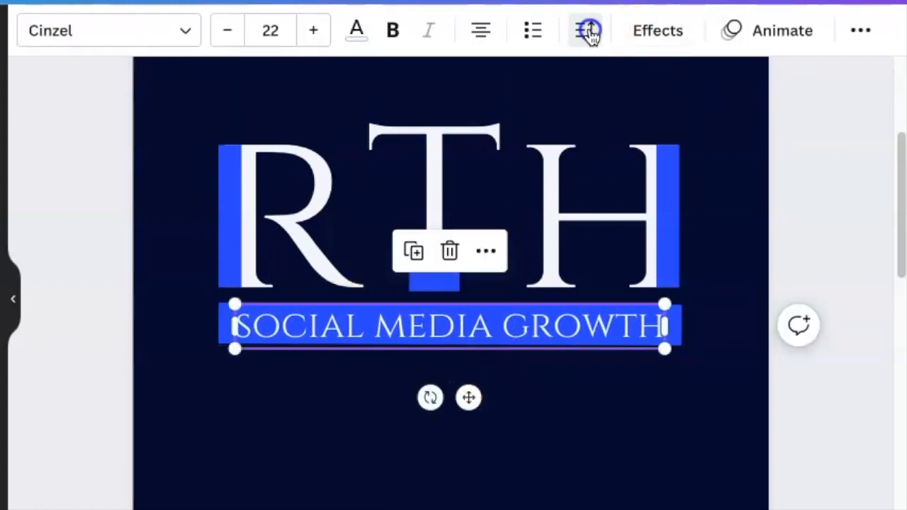
pyautogui.click(585, 30)
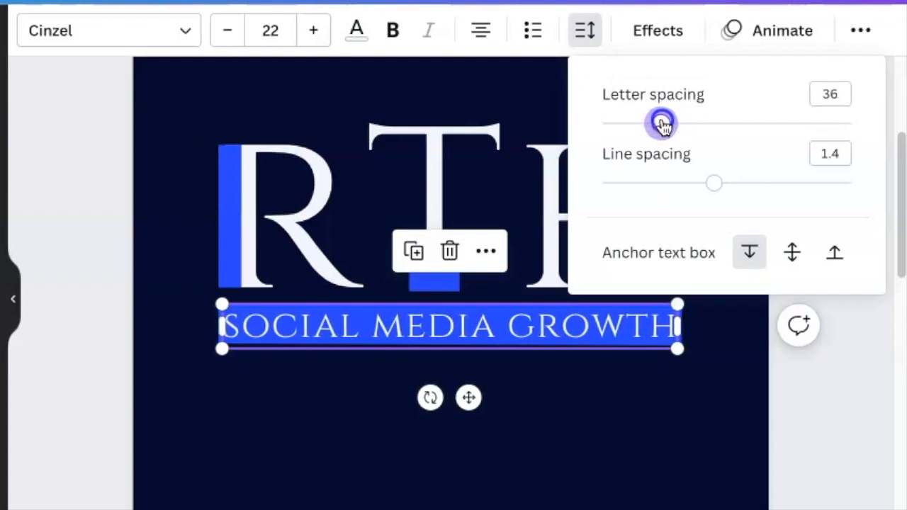
pyautogui.click(676, 448)
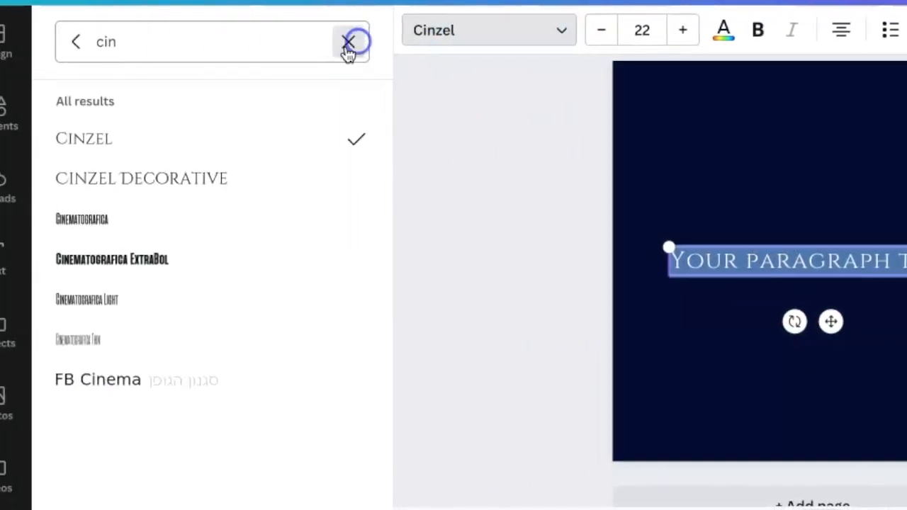
# Step: Set a large R in Canva Sans Medium, about size 140, with a T beside it
pyautogui.write('can')
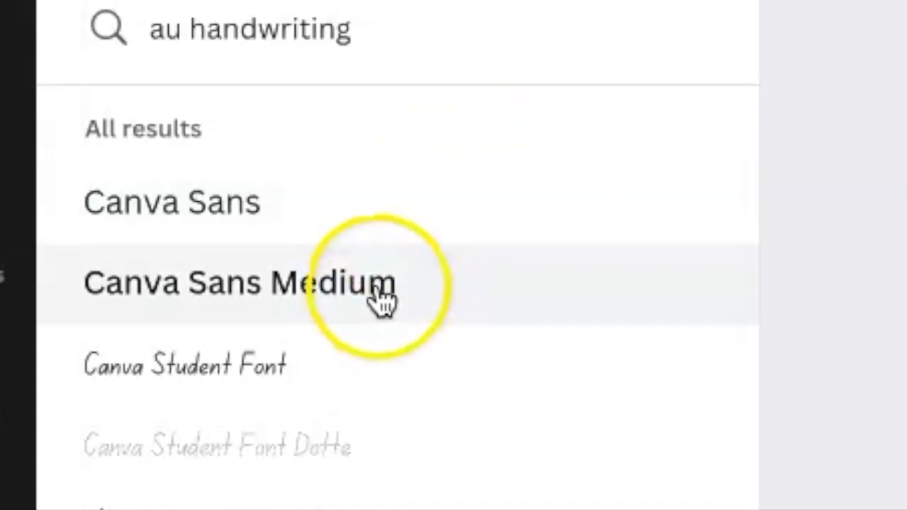
pyautogui.click(234, 282)
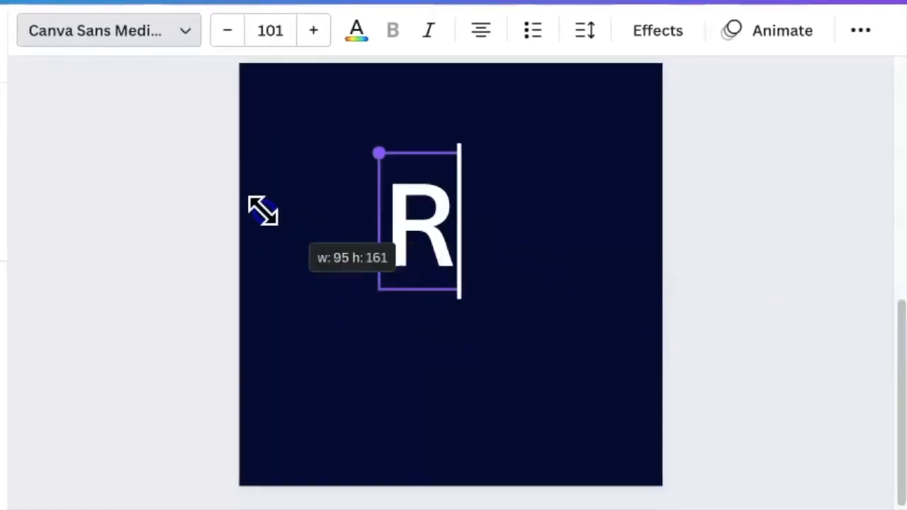
pyautogui.click(312, 30)
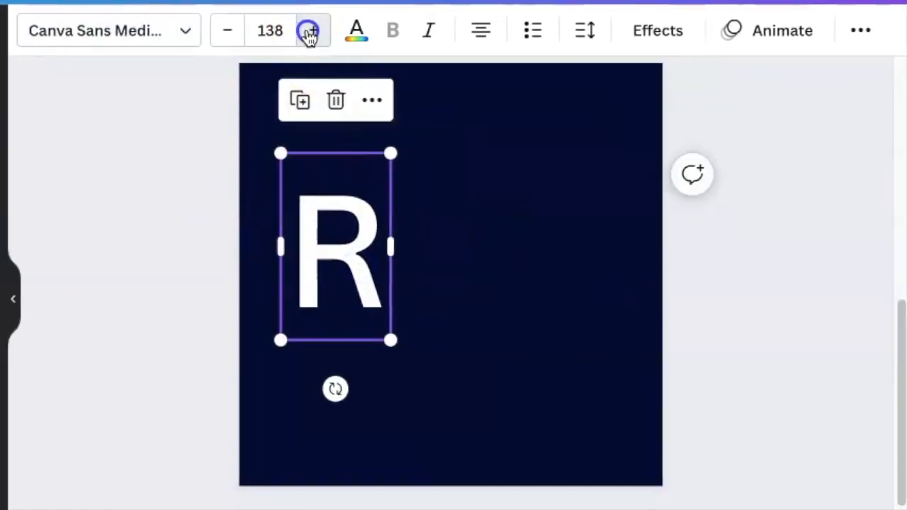
pyautogui.click(313, 31)
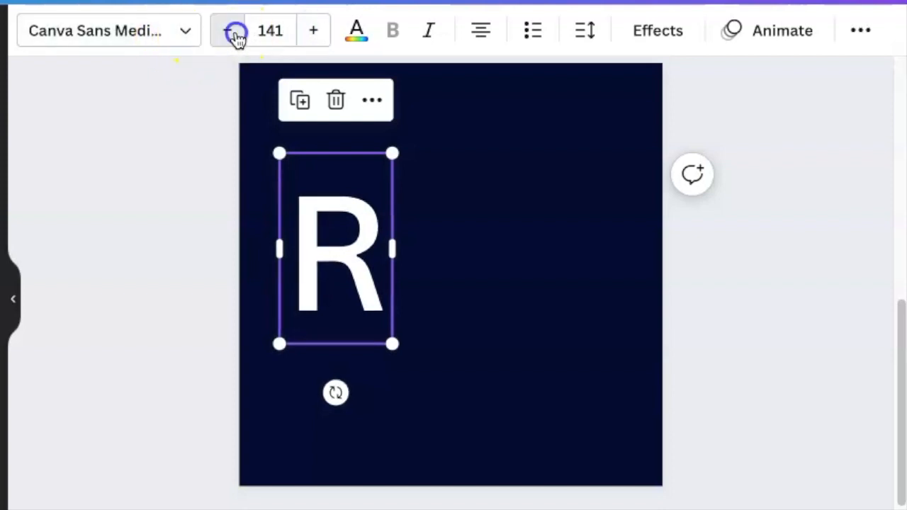
pyautogui.click(227, 30)
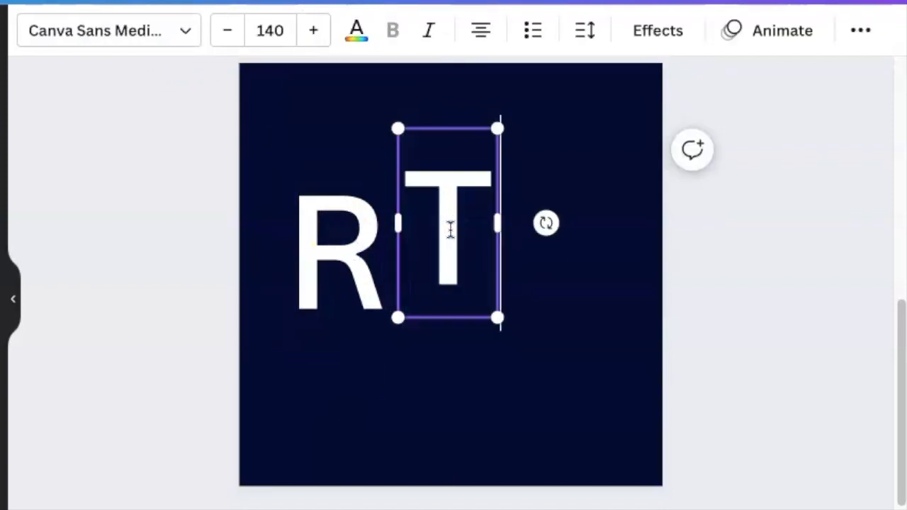
pyautogui.click(319, 269)
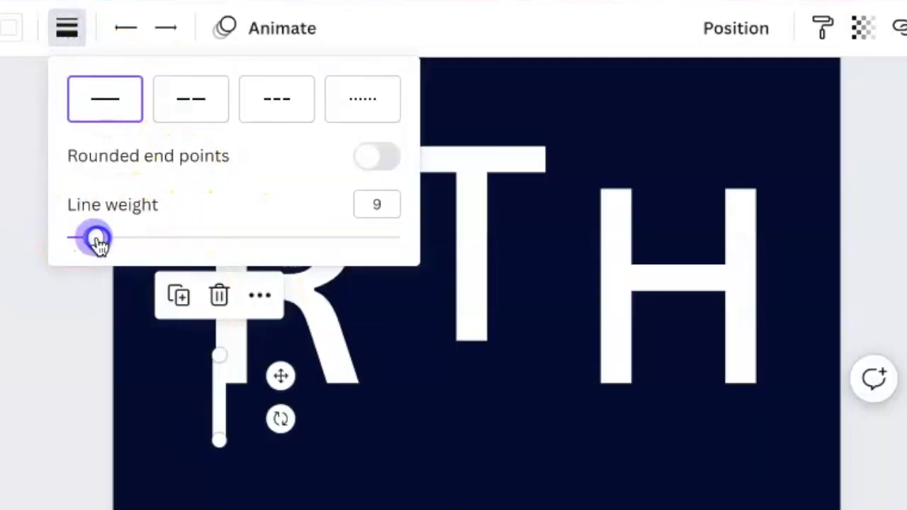
# Step: Thicken the white line, rotate it horizontal and align it beneath R, T and H
pyautogui.moveTo(96, 239); pyautogui.dragTo(140, 239)
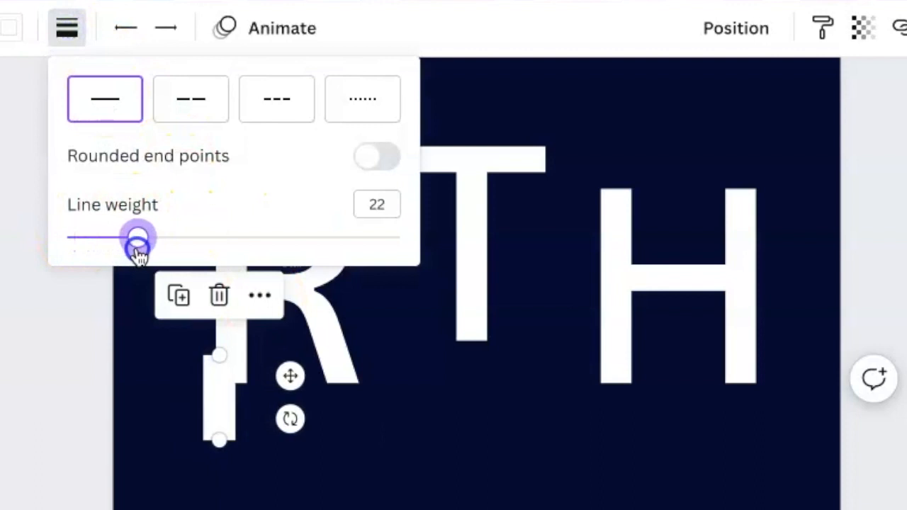
pyautogui.moveTo(140, 237); pyautogui.dragTo(134, 237)
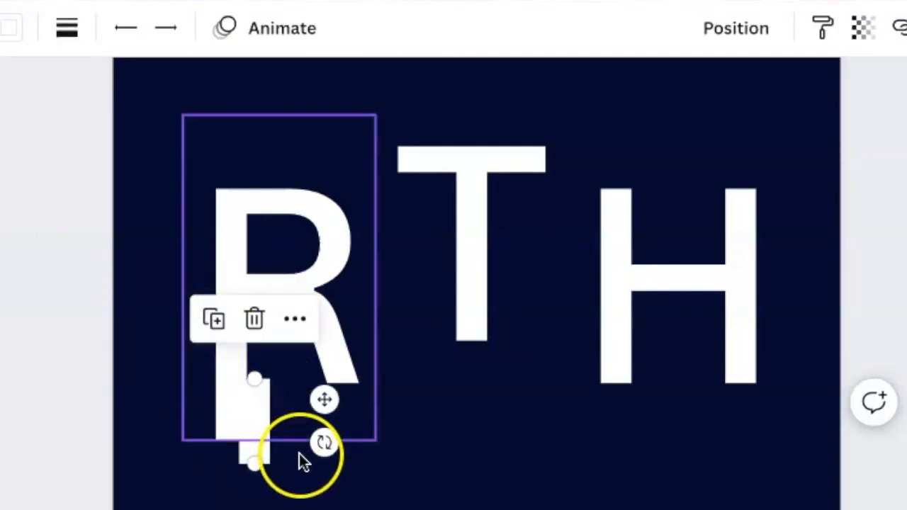
pyautogui.moveTo(325, 443); pyautogui.dragTo(279, 298)
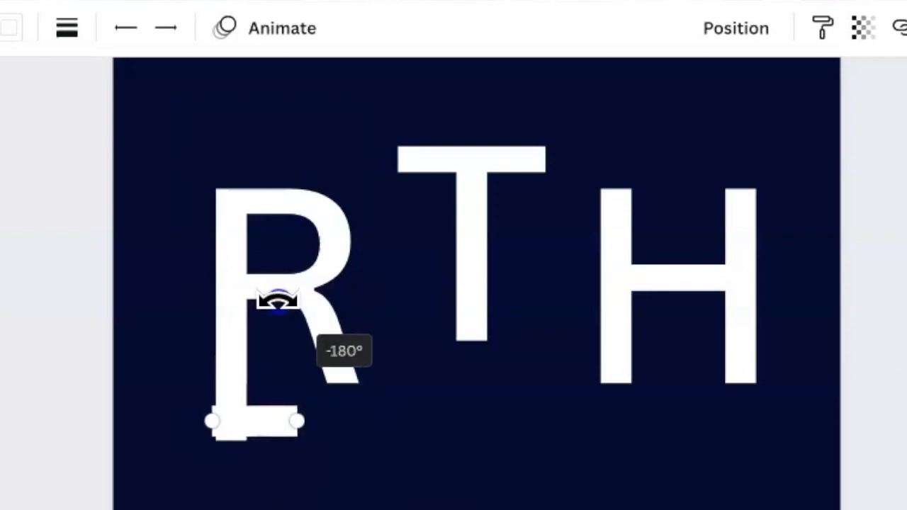
pyautogui.moveTo(277, 298); pyautogui.dragTo(751, 424)
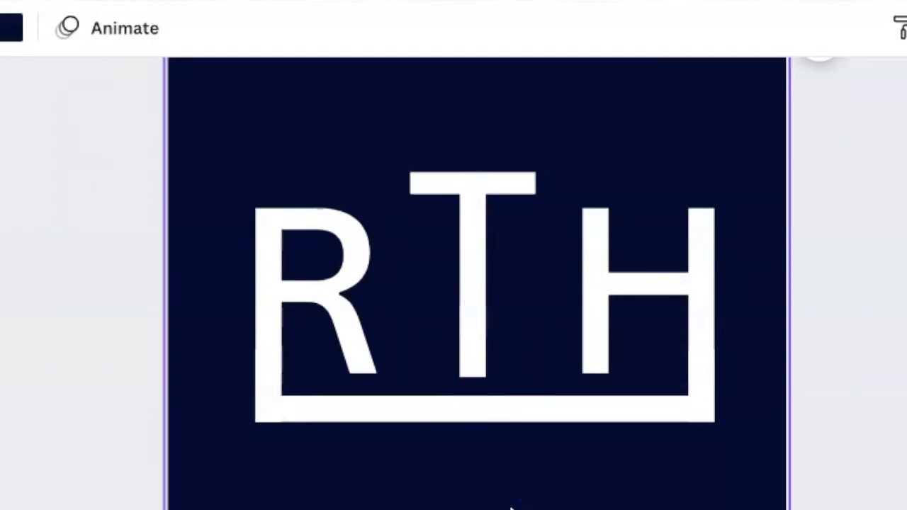
# Step: Add leaf graphics above the H and shrink the pink circle to a small dot
pyautogui.click(124, 28)
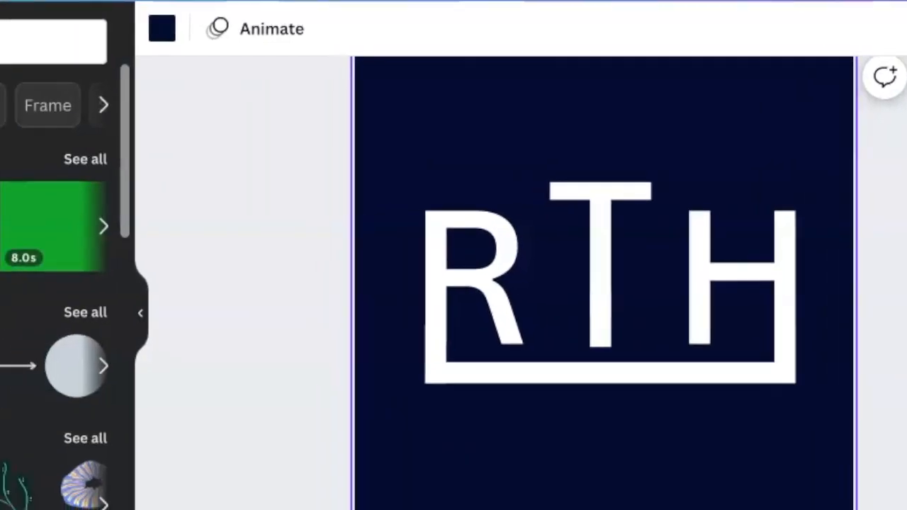
pyautogui.click(26, 113)
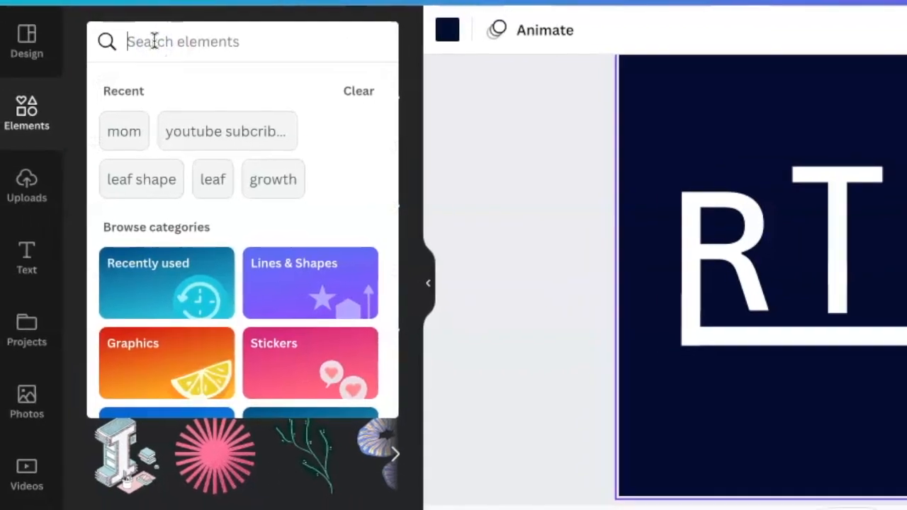
pyautogui.click(141, 179)
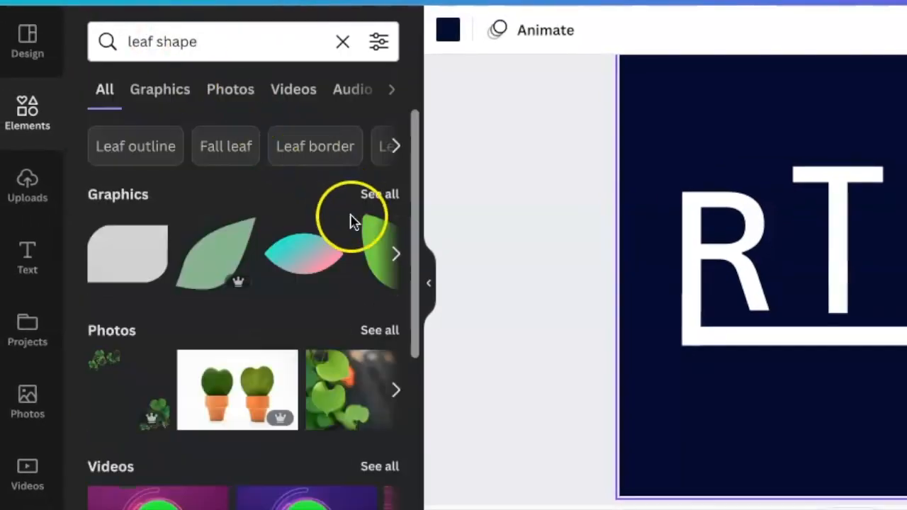
pyautogui.click(216, 251)
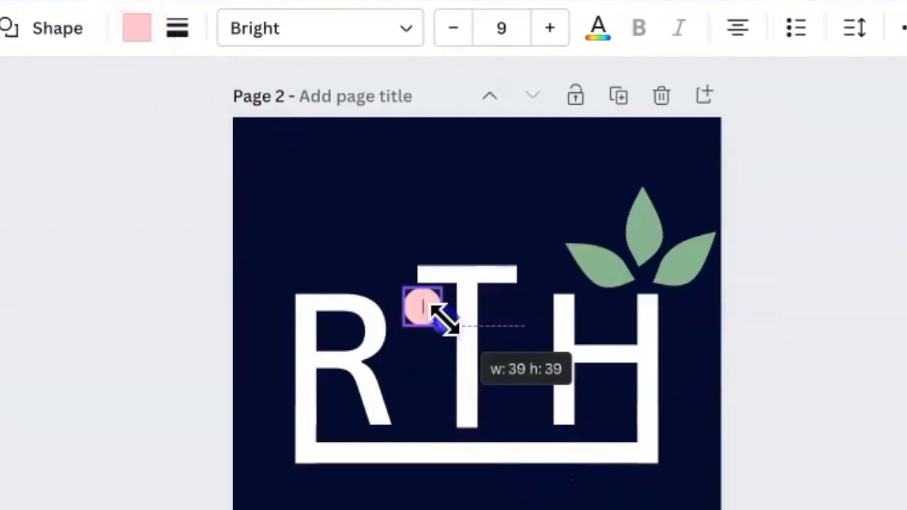
pyautogui.moveTo(423, 306); pyautogui.dragTo(682, 266)
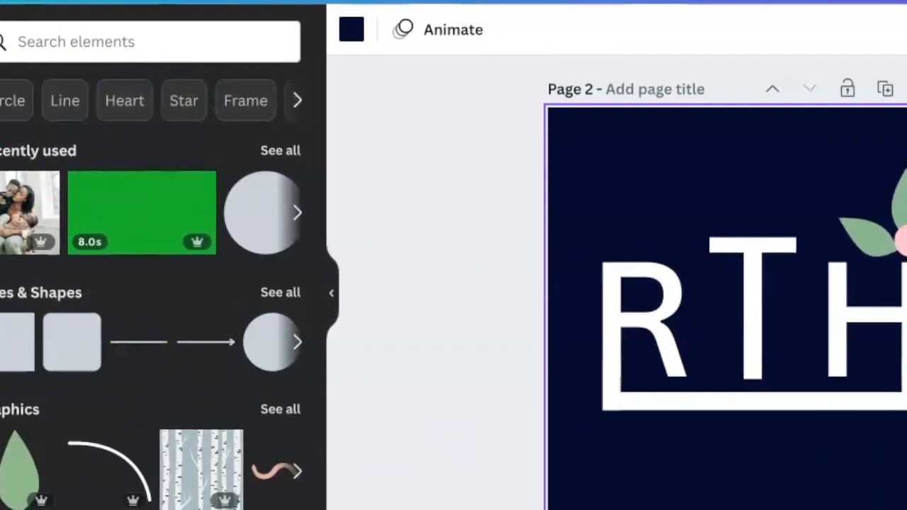
# Step: Apply the blue colour palette from Design Styles to turn the leaves and dot blue
pyautogui.click(234, 86)
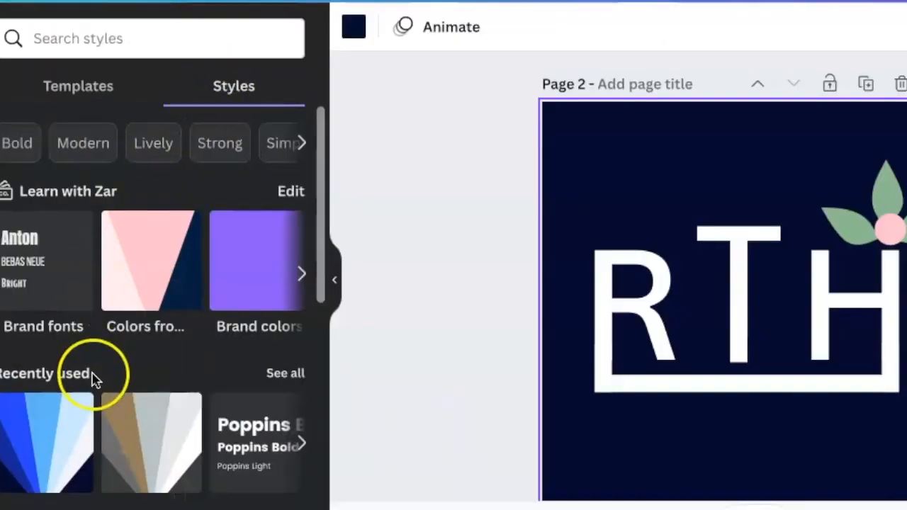
pyautogui.scroll(-3)
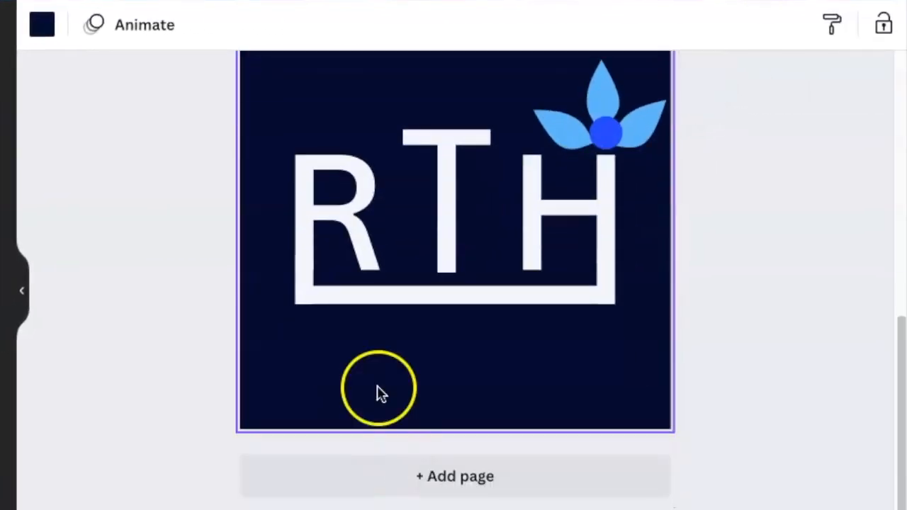
pyautogui.moveTo(359, 412)
pyautogui.write('fredoka')
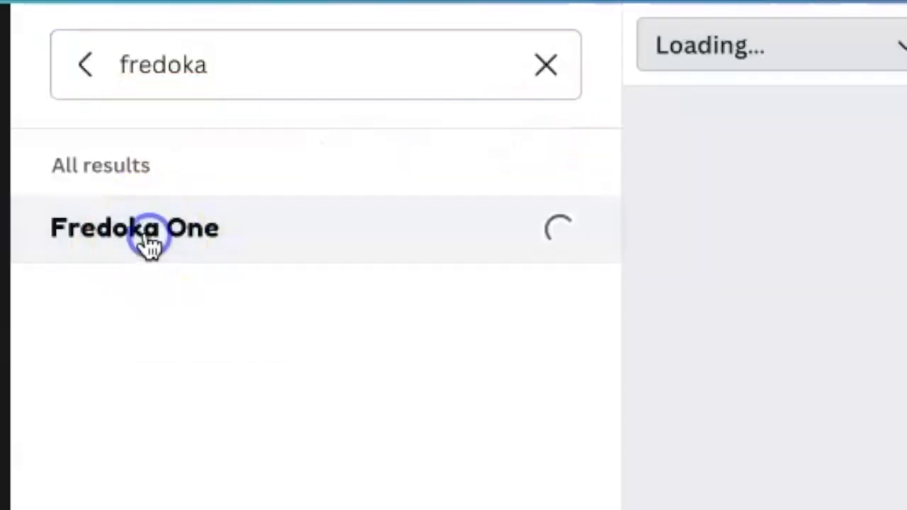
# Step: Set the text to Fredoka One and replace the placeholder with SOCIAL MEDIA GROWTH
pyautogui.click(135, 228)
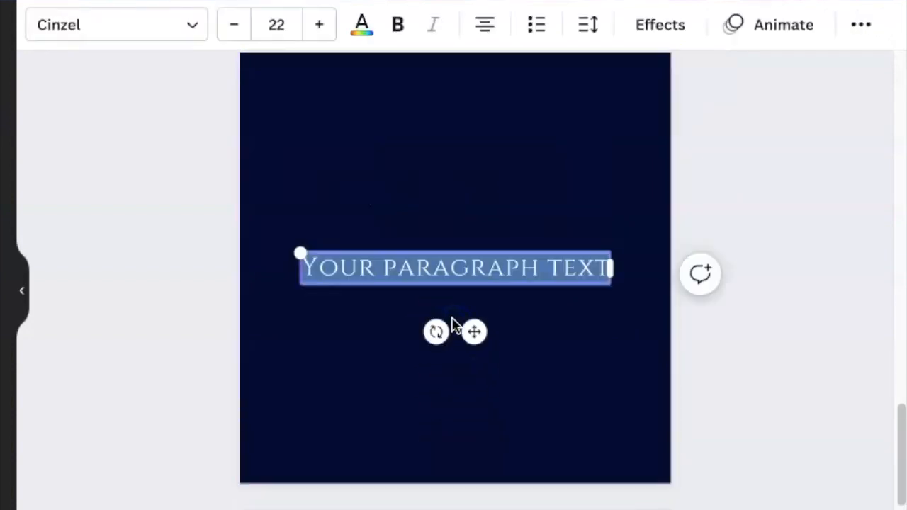
pyautogui.press('Delete')
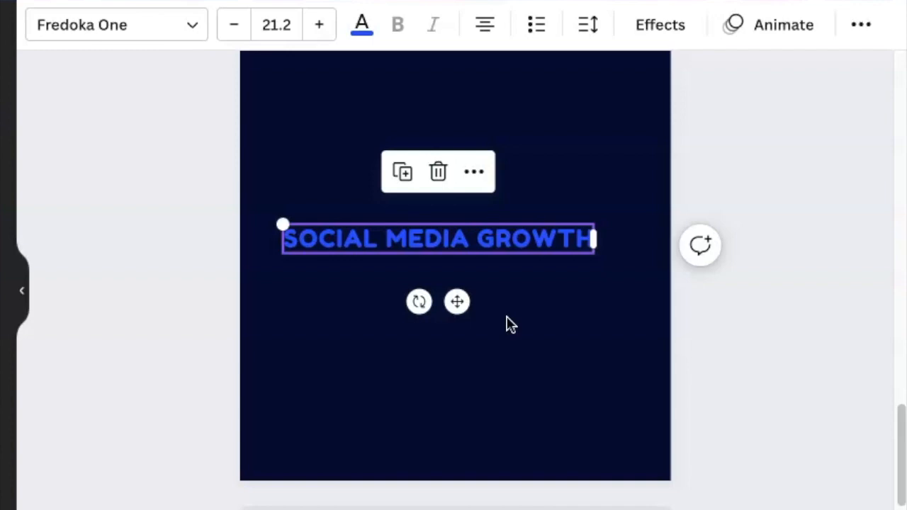
# Step: Set a transparent-background PNG download and tick the logo page under Select pages
pyautogui.click(866, 58)
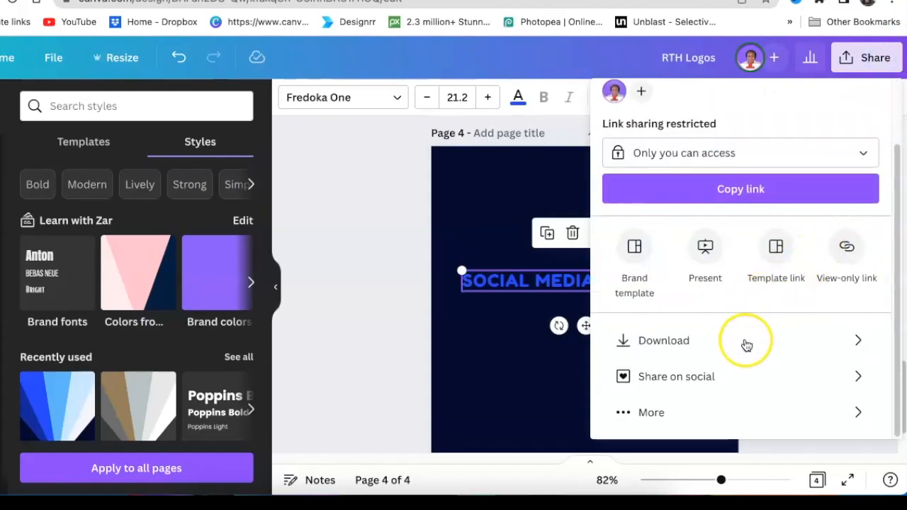
pyautogui.click(663, 340)
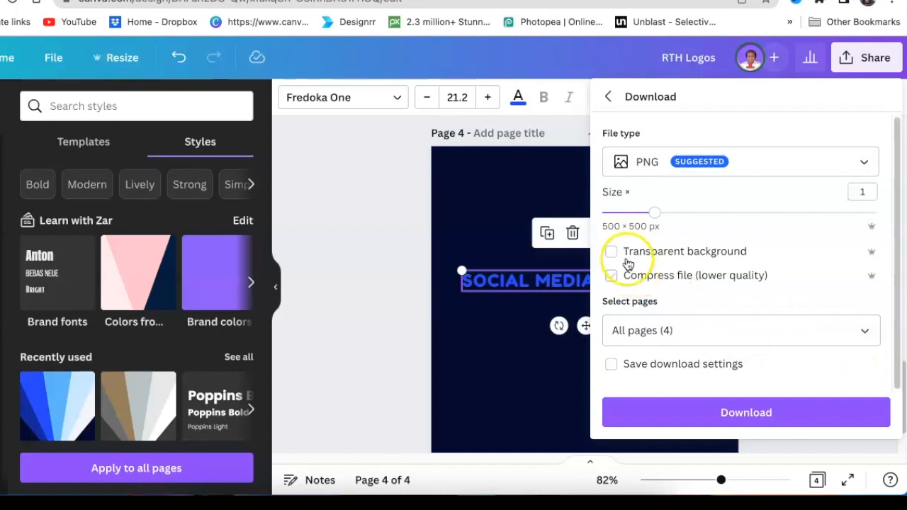
pyautogui.click(611, 252)
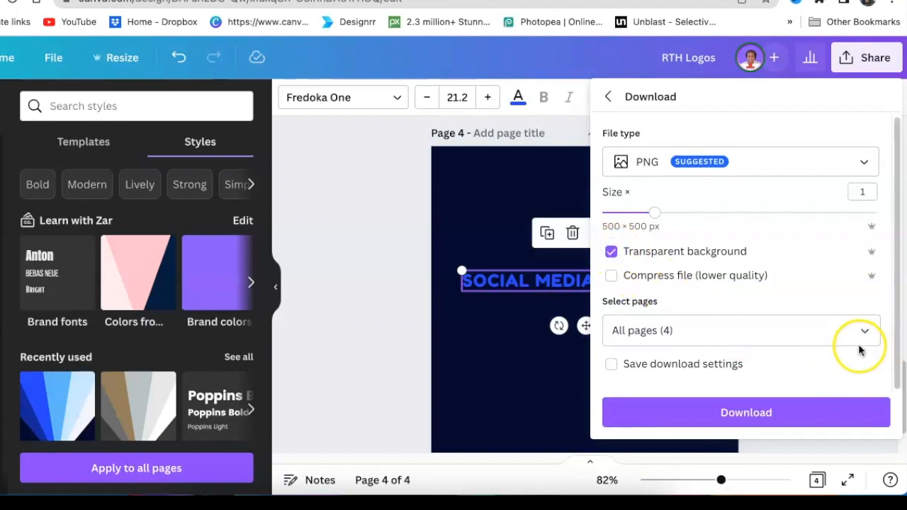
pyautogui.click(863, 330)
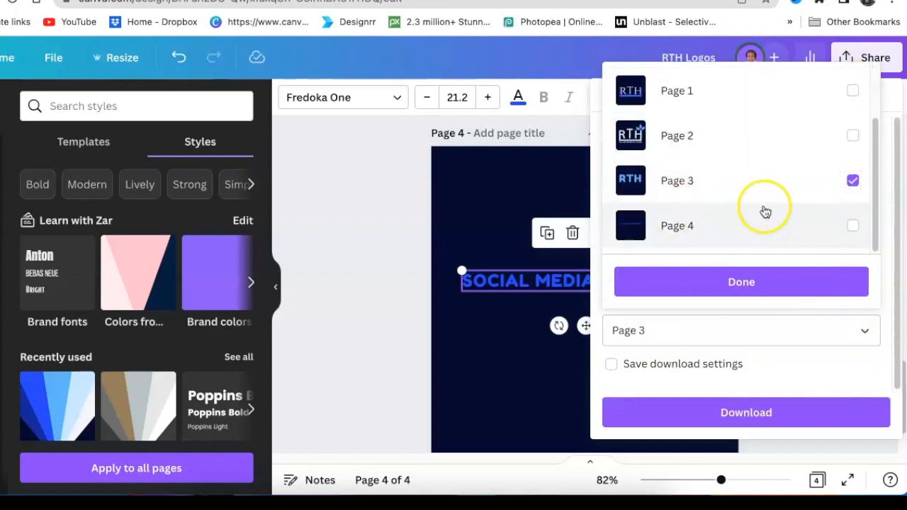
pyautogui.click(745, 413)
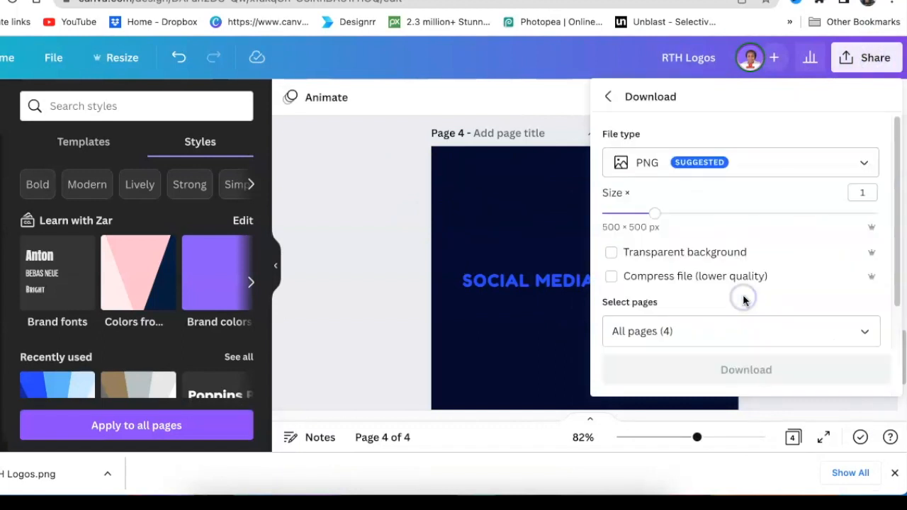
pyautogui.click(741, 330)
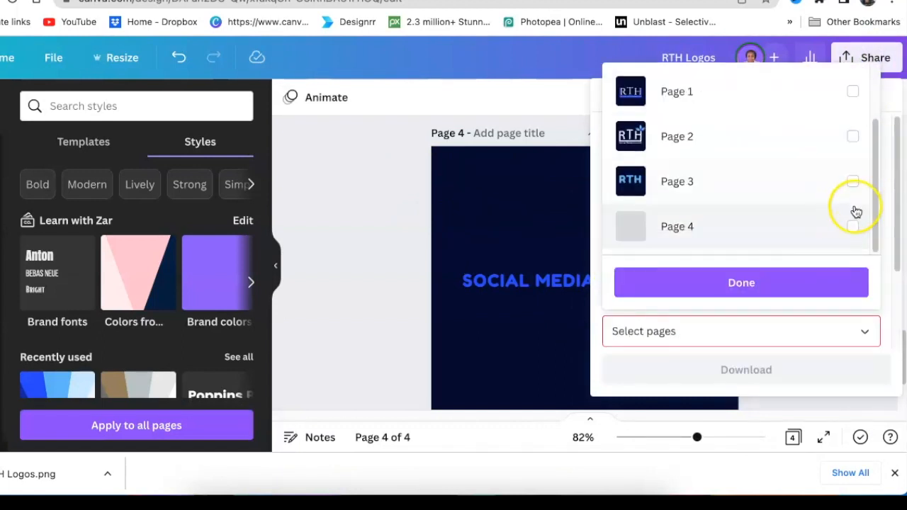
pyautogui.click(741, 282)
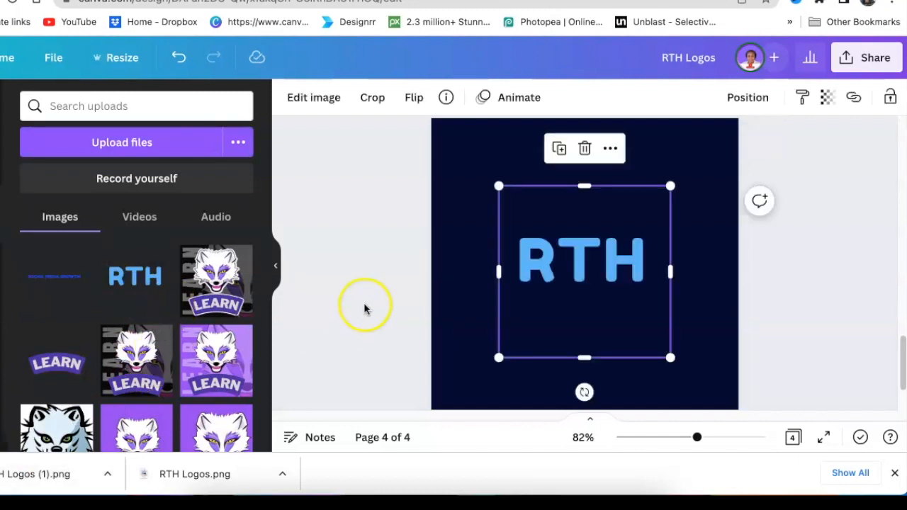
# Step: Crop empty space above and below the RTH letters, then enlarge and centre the logo on page 4
pyautogui.moveTo(584, 185); pyautogui.dragTo(588, 217)
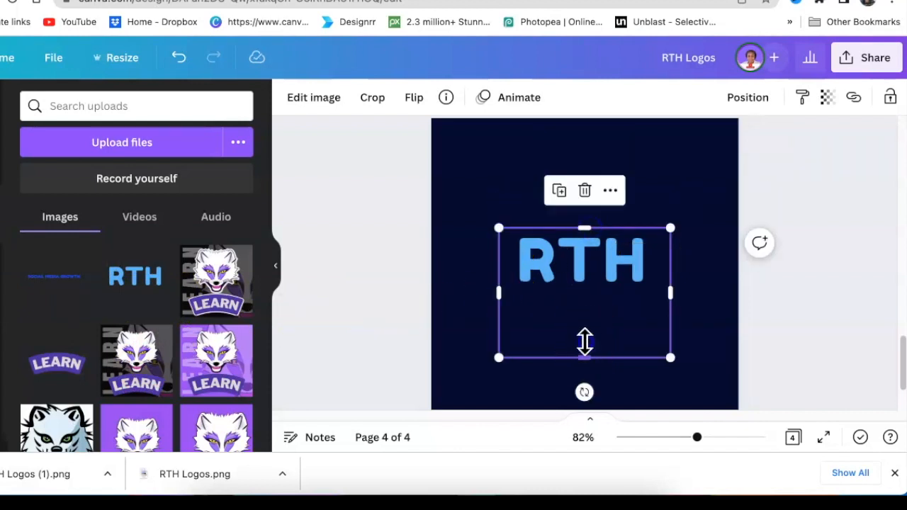
pyautogui.moveTo(584, 358); pyautogui.dragTo(585, 287)
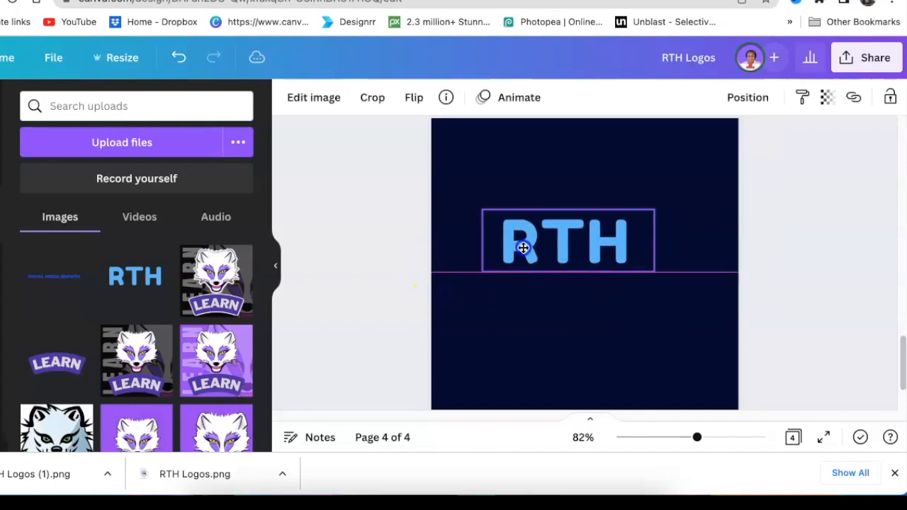
pyautogui.moveTo(655, 276); pyautogui.dragTo(737, 303)
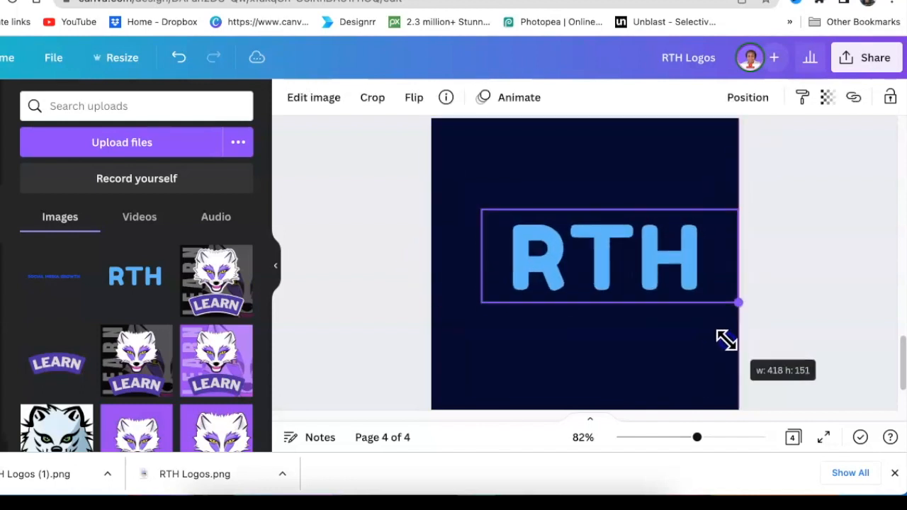
pyautogui.moveTo(739, 303); pyautogui.dragTo(707, 303)
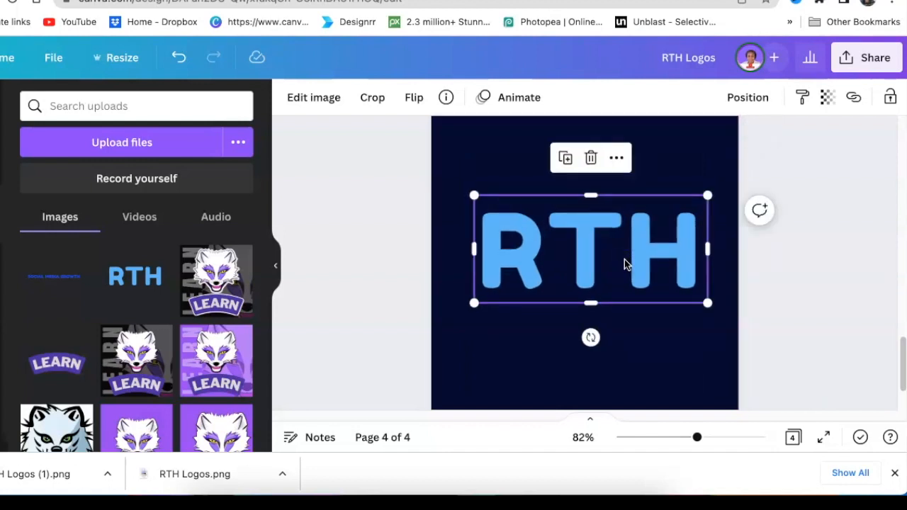
pyautogui.moveTo(473, 268)
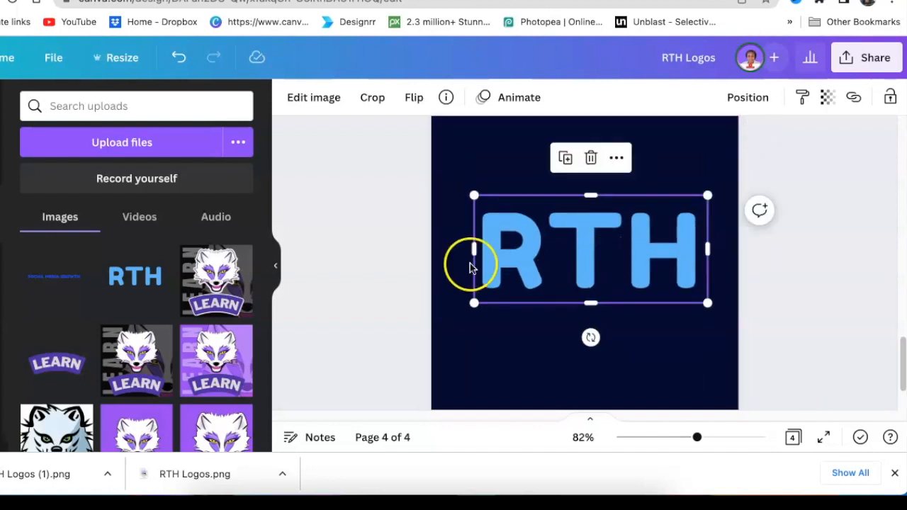
pyautogui.moveTo(500, 266)
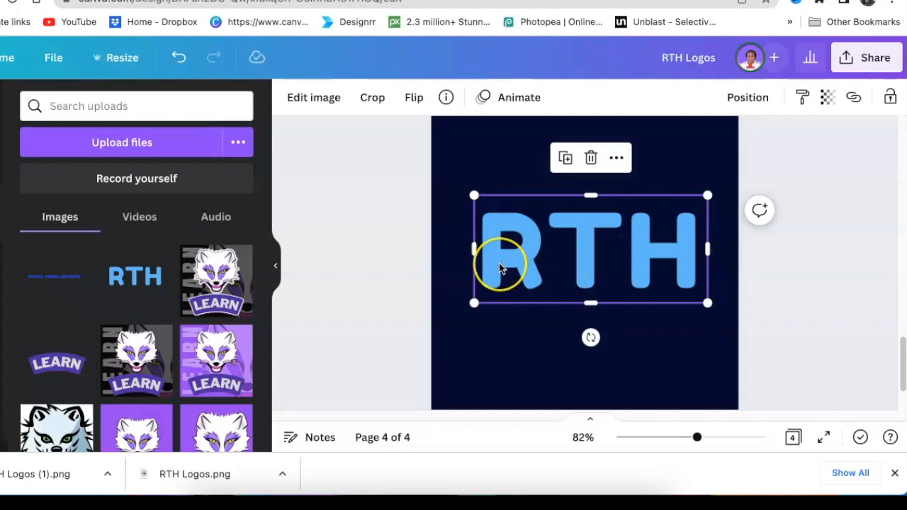
pyautogui.moveTo(634, 259)
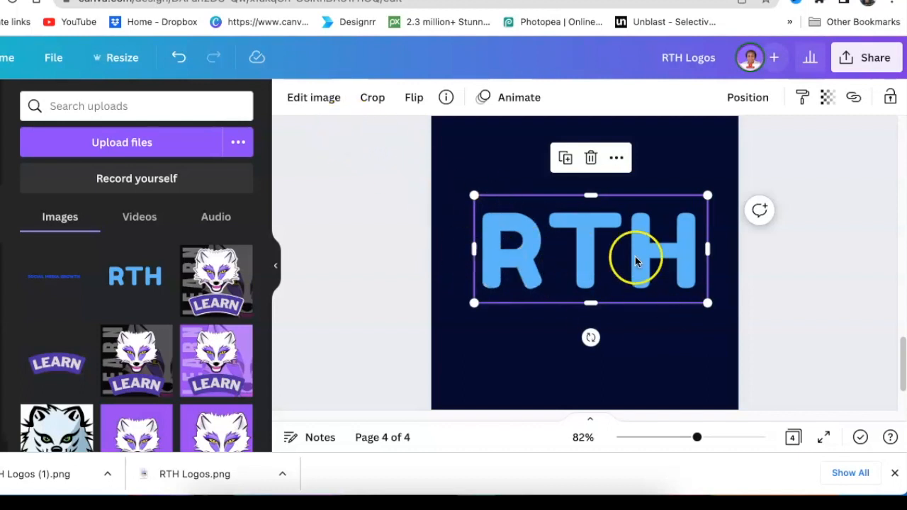
# Step: Add a Glow shadow effect to the RTH logo image
pyautogui.click(313, 97)
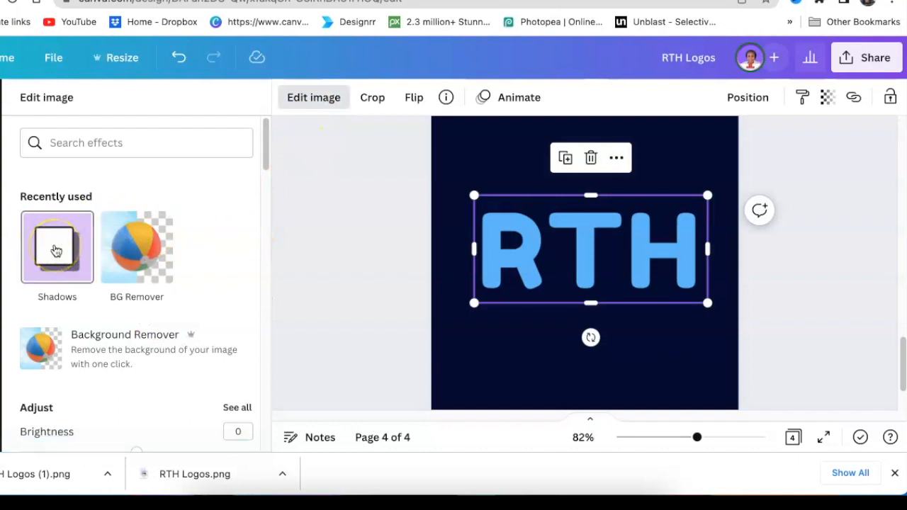
pyautogui.scroll(-3)
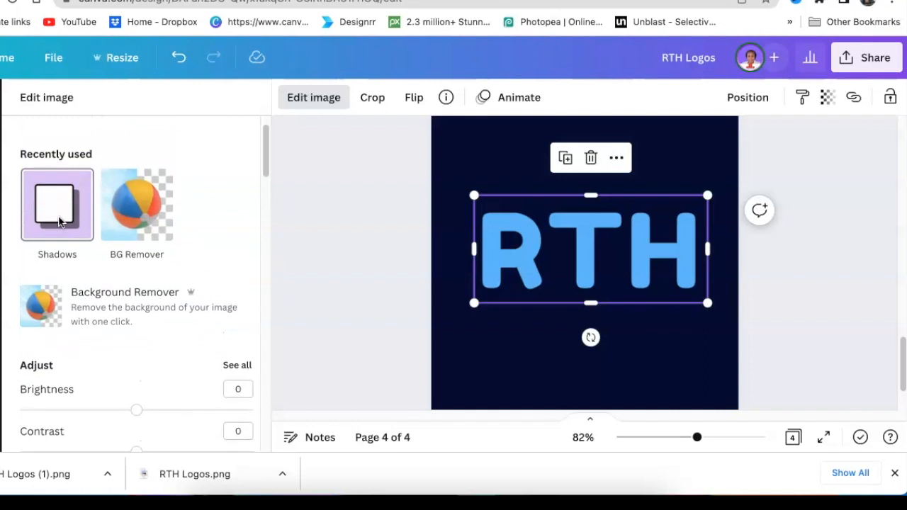
pyautogui.scroll(-3)
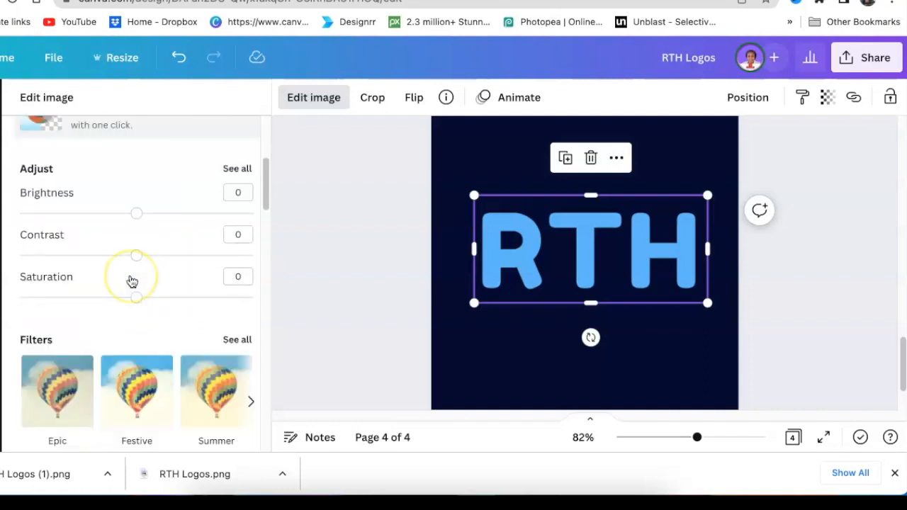
pyautogui.scroll(-3)
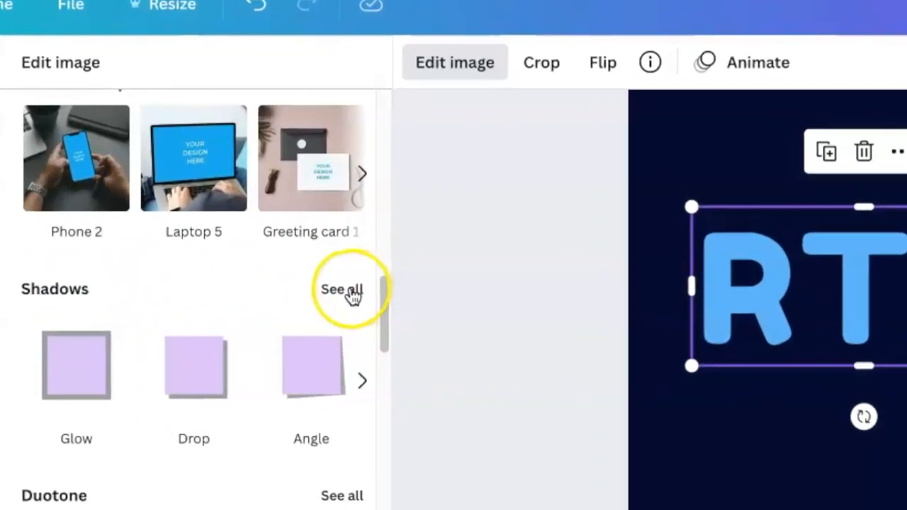
pyautogui.click(341, 289)
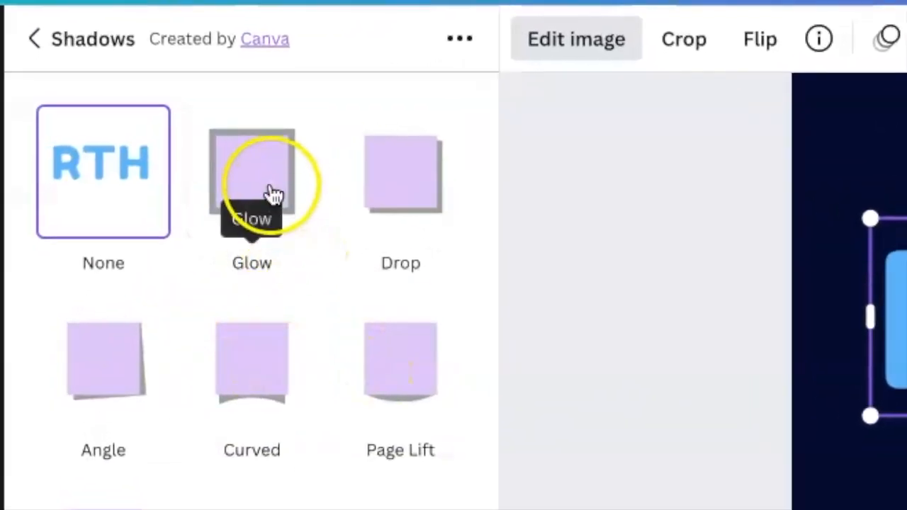
pyautogui.click(251, 172)
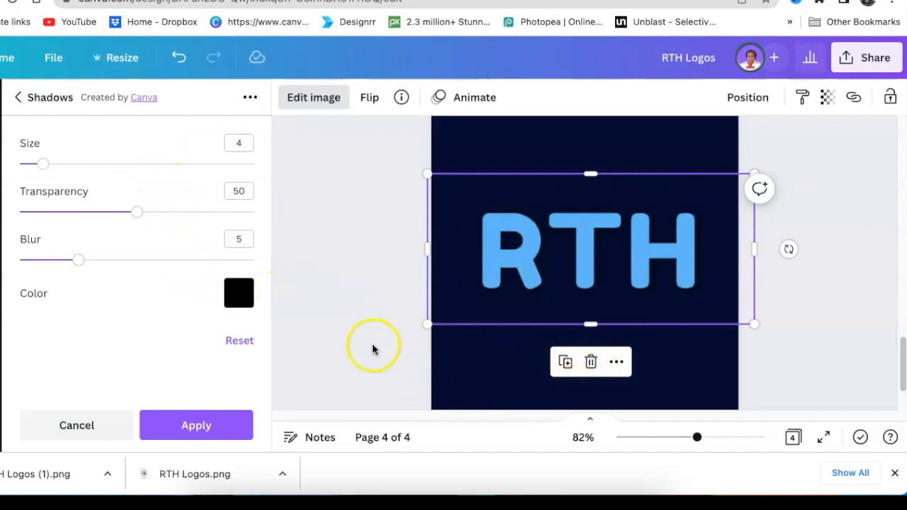
pyautogui.moveTo(227, 323)
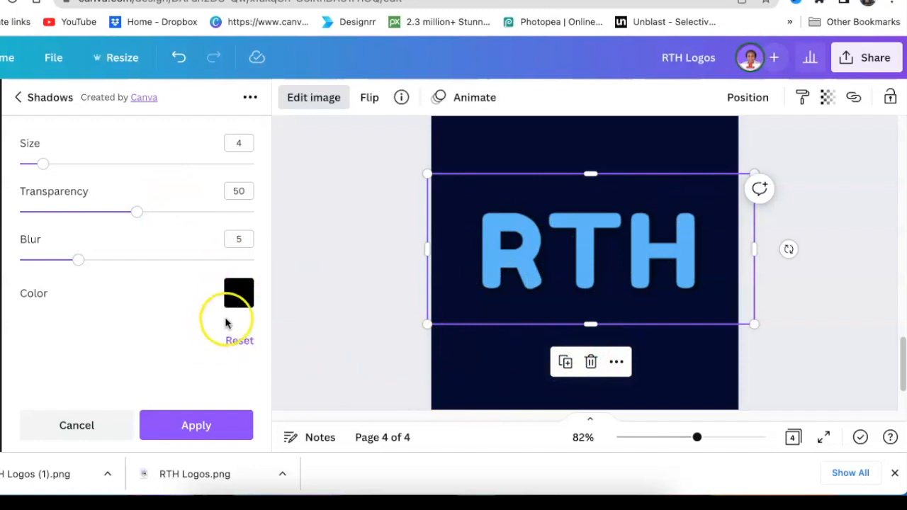
# Step: Set the glow to a pale off-white colour with Blur 0, Transparency 100 and Size 7
pyautogui.click(239, 293)
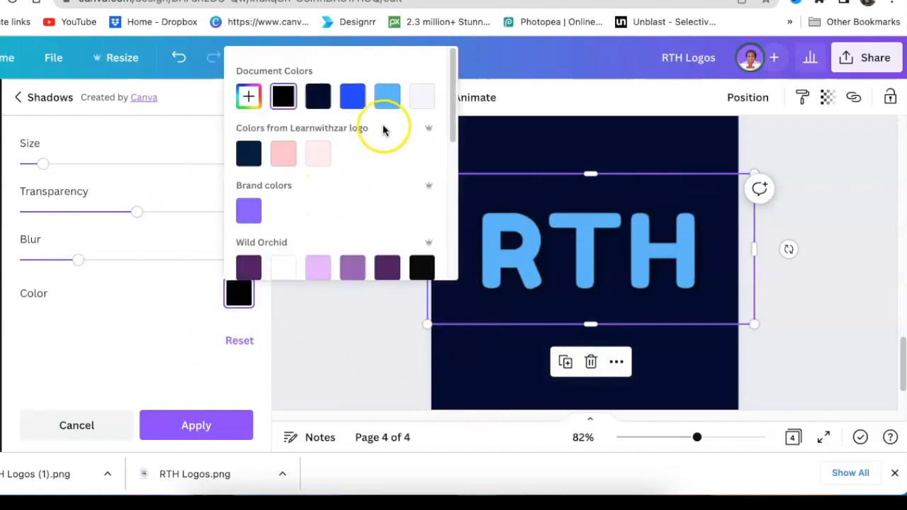
pyautogui.click(422, 96)
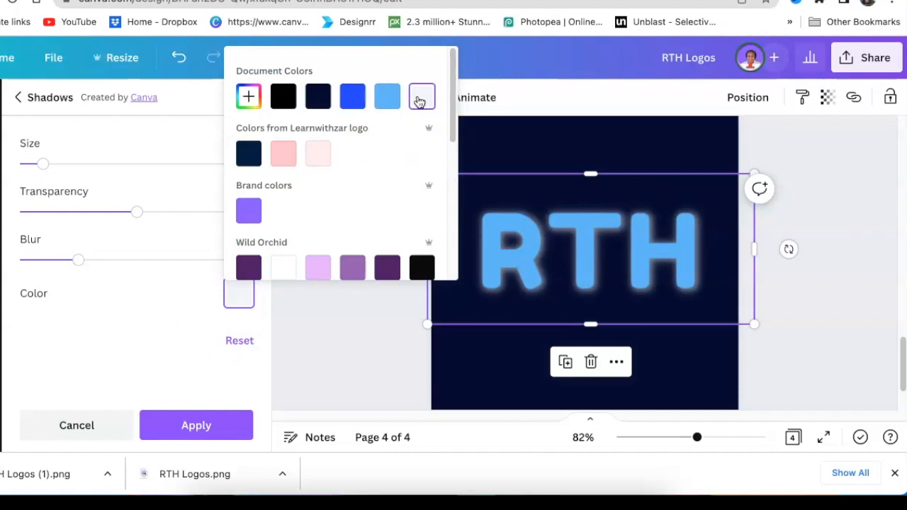
pyautogui.click(422, 97)
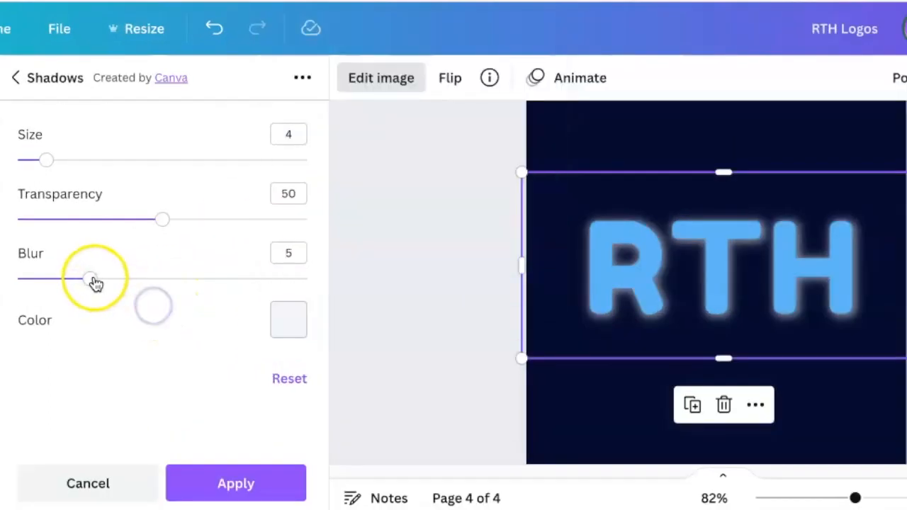
pyautogui.moveTo(88, 279); pyautogui.dragTo(18, 279)
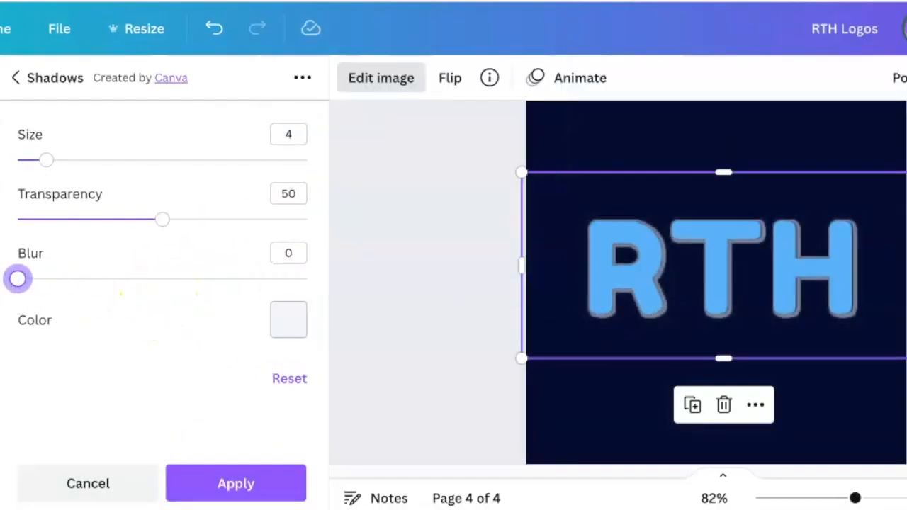
pyautogui.moveTo(163, 218)
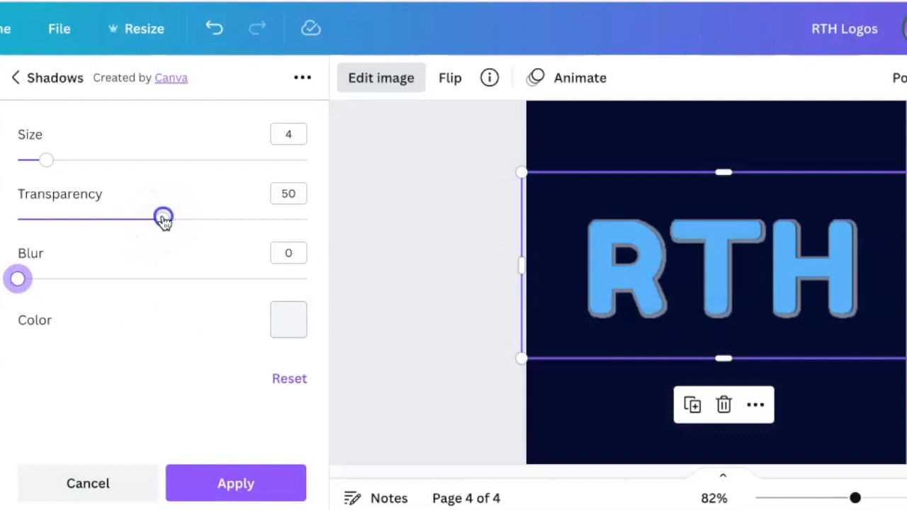
pyautogui.moveTo(163, 218); pyautogui.dragTo(209, 217)
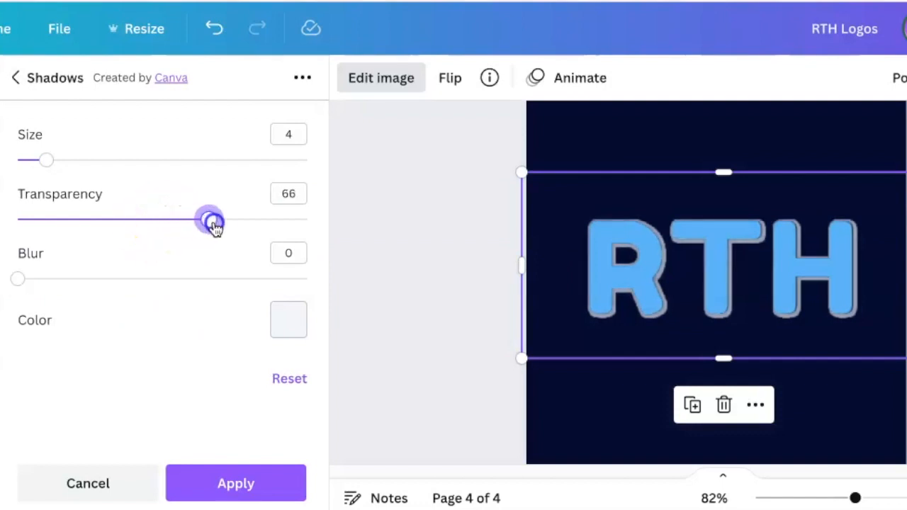
pyautogui.moveTo(209, 220); pyautogui.dragTo(307, 220)
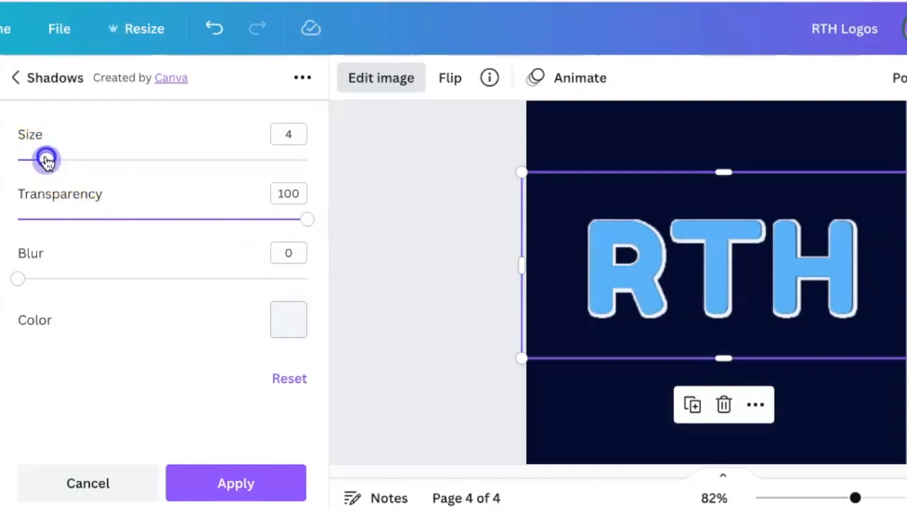
pyautogui.moveTo(46, 159); pyautogui.dragTo(70, 159)
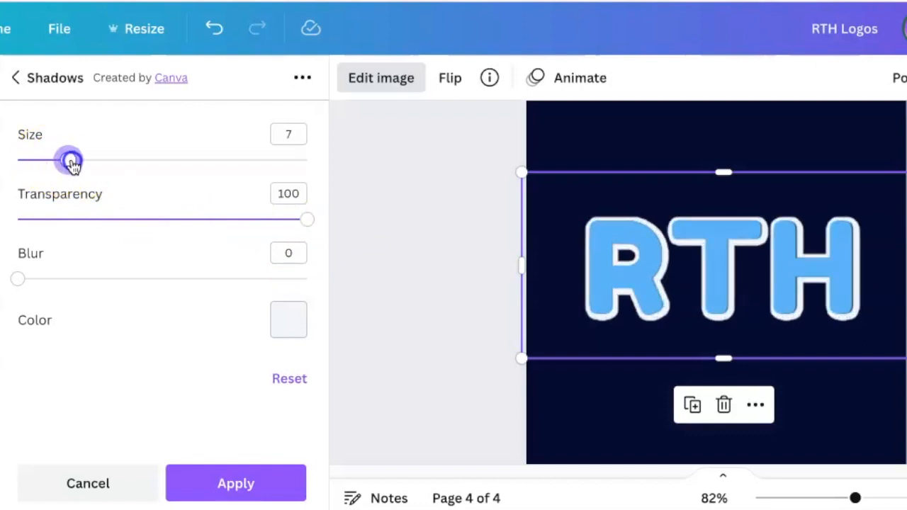
pyautogui.moveTo(69, 161); pyautogui.dragTo(90, 160)
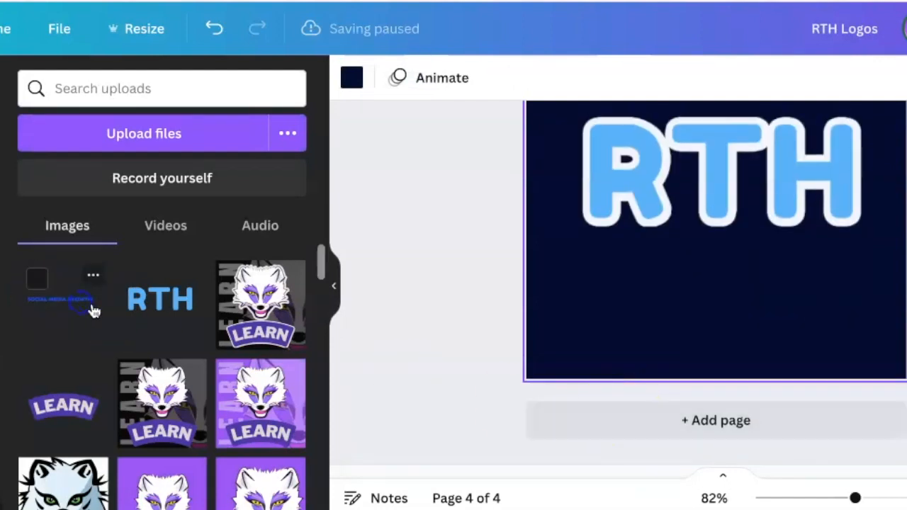
# Step: Scroll through the three RTH logo pages and stop on the flower-topped Social Media Growth design
pyautogui.click(707, 265)
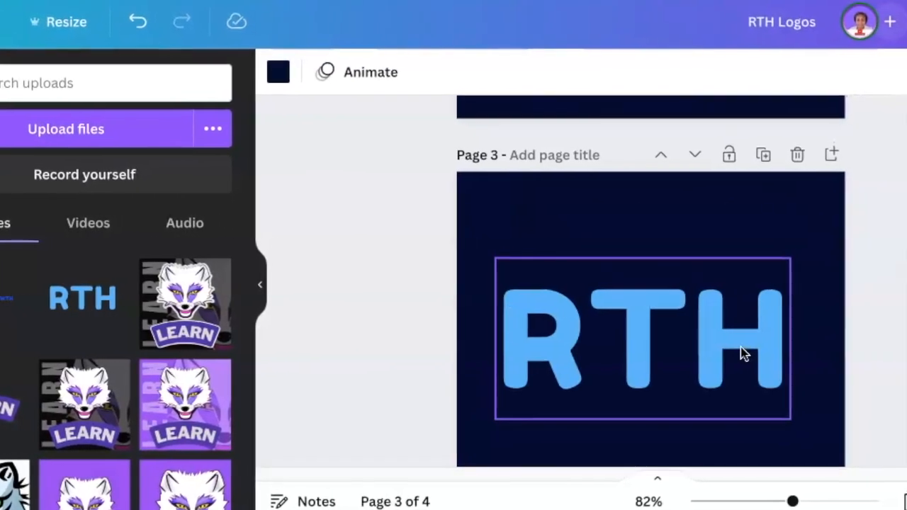
pyautogui.scroll(-3)
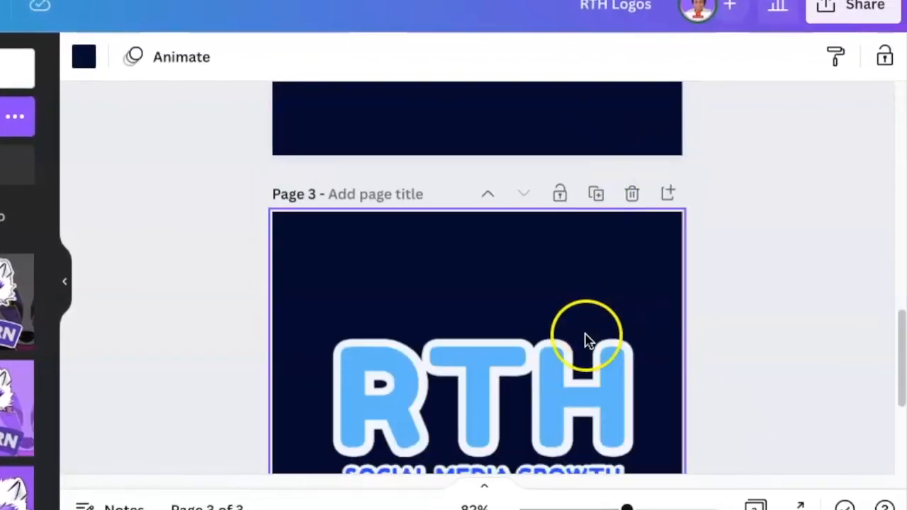
pyautogui.scroll(-3)
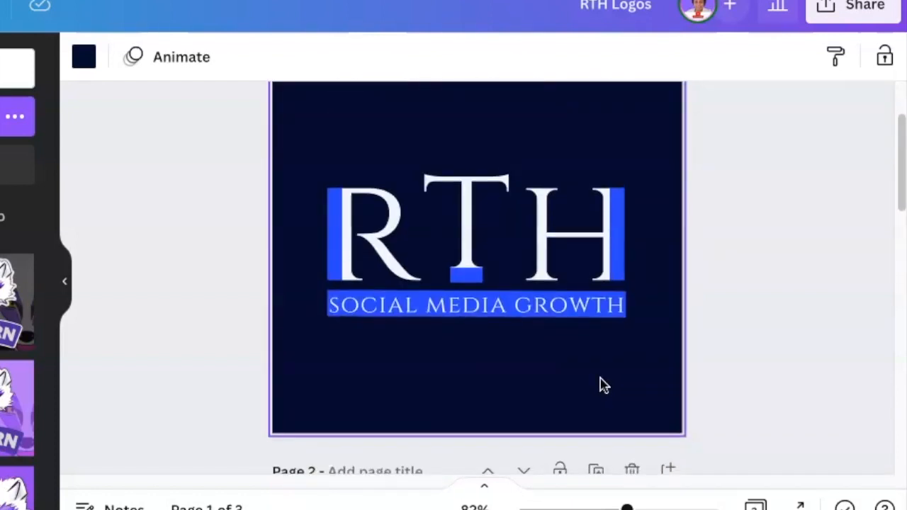
pyautogui.scroll(-3)
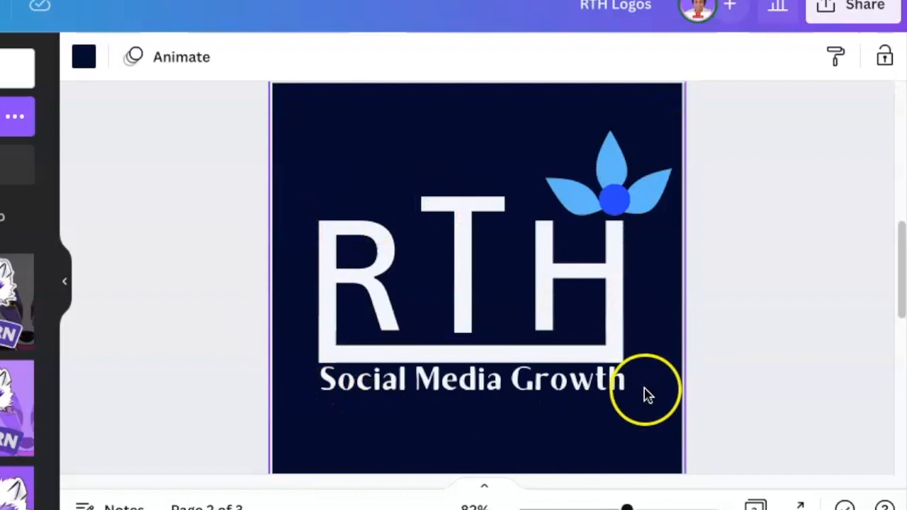
pyautogui.click(863, 6)
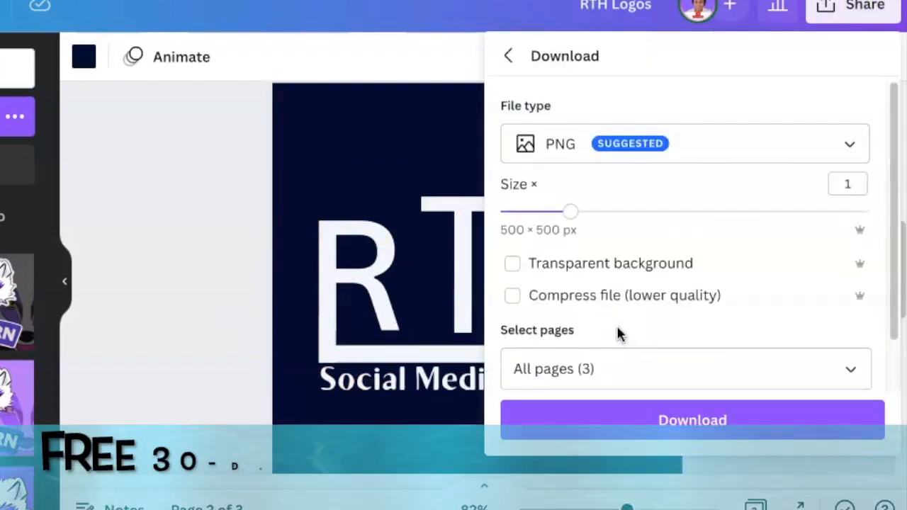
# Step: Tick Transparent background, select only Page 2, and download the flower logo PNG
pyautogui.click(512, 263)
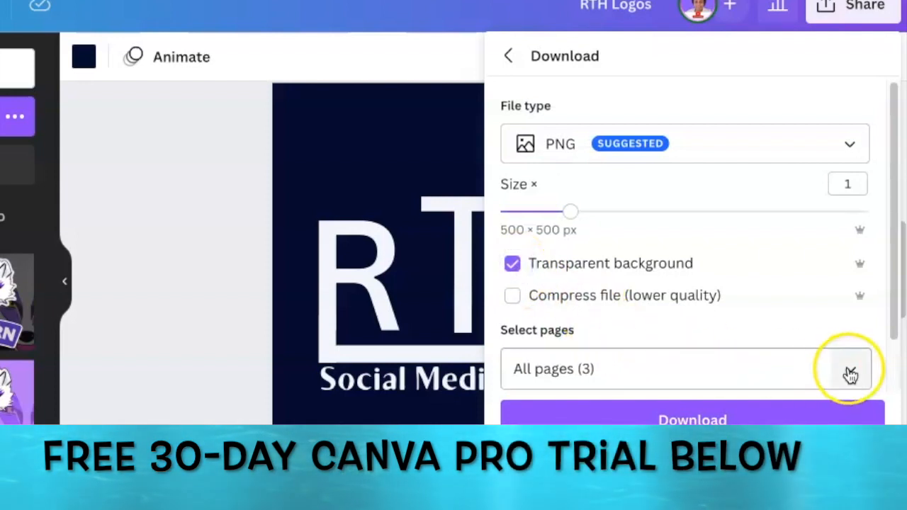
pyautogui.click(848, 369)
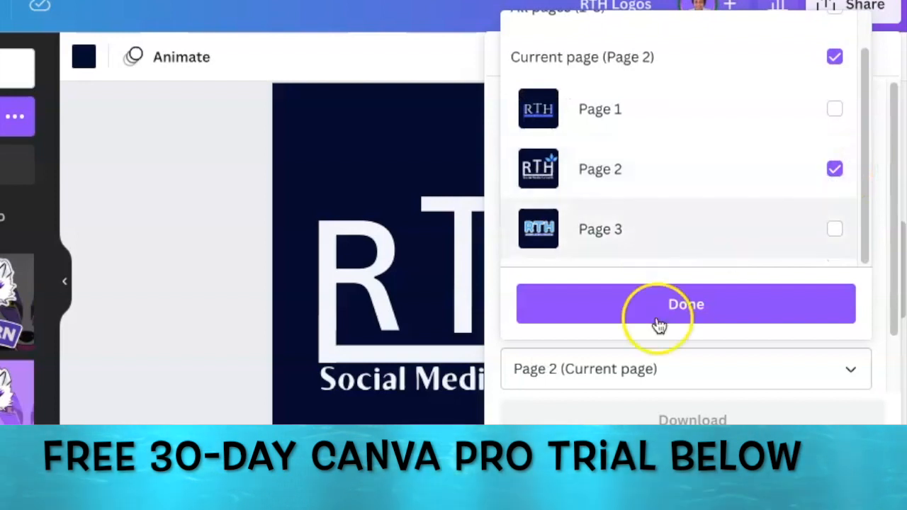
pyautogui.click(685, 304)
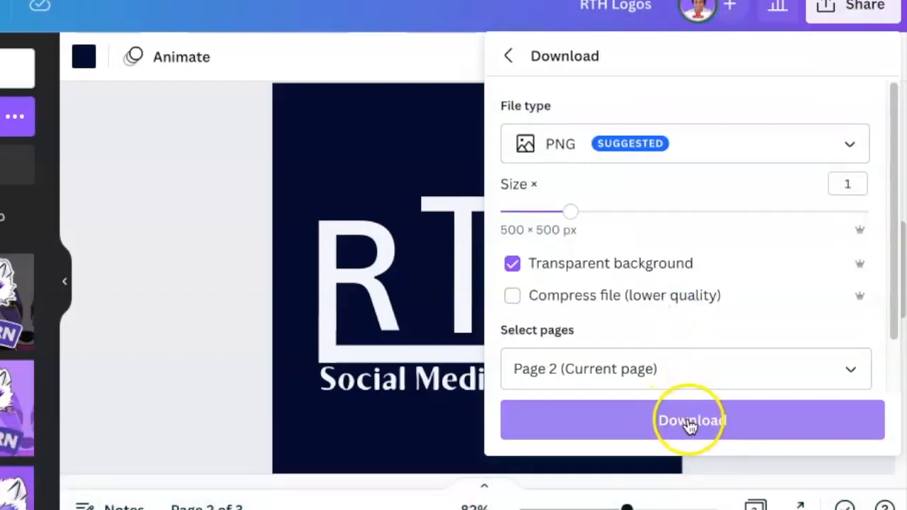
pyautogui.click(691, 419)
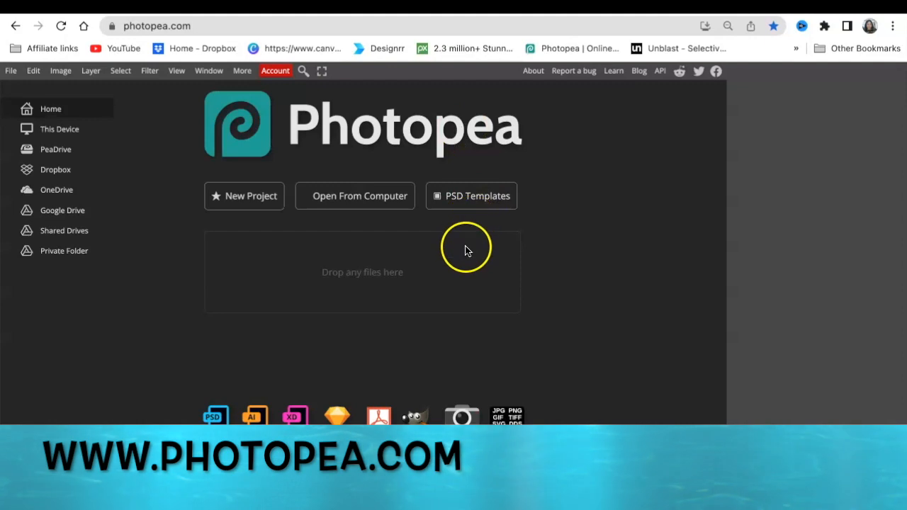
# Step: Open the Office Room Logo Mockup from Photopea's PSD Templates
pyautogui.click(471, 195)
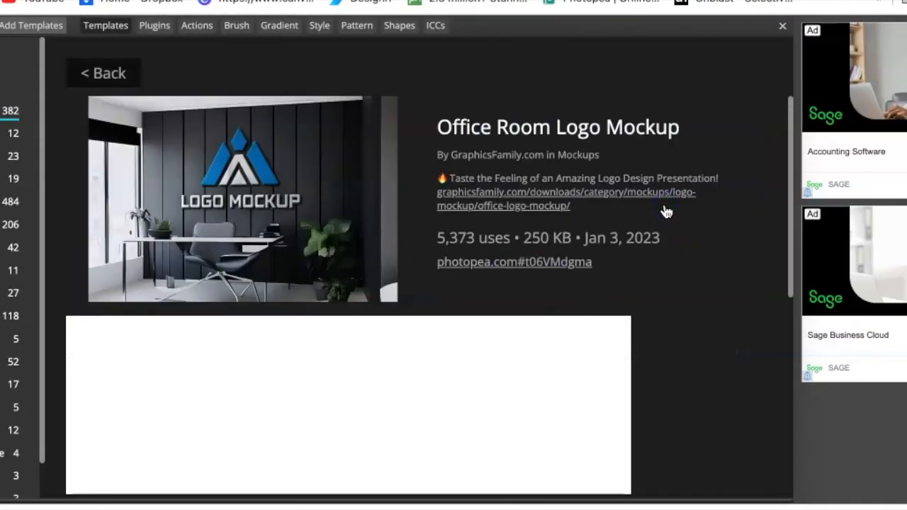
pyautogui.moveTo(587, 174)
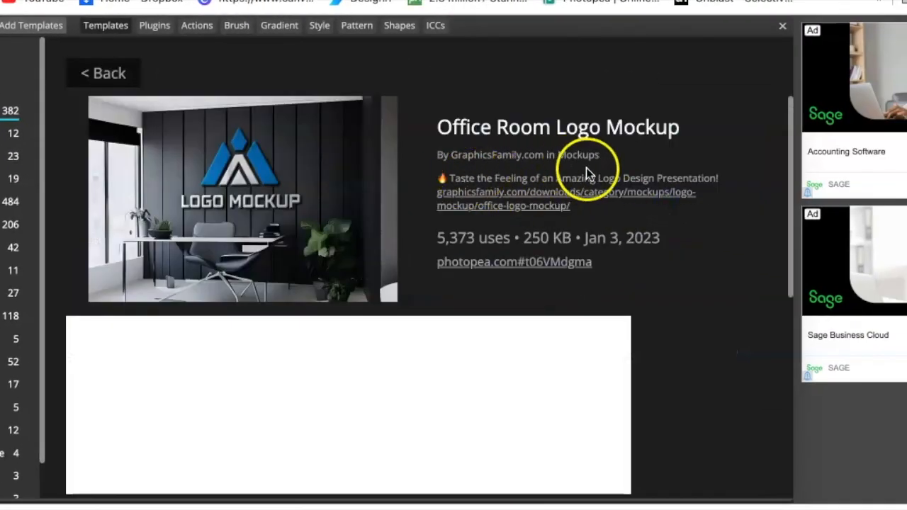
pyautogui.moveTo(567, 284)
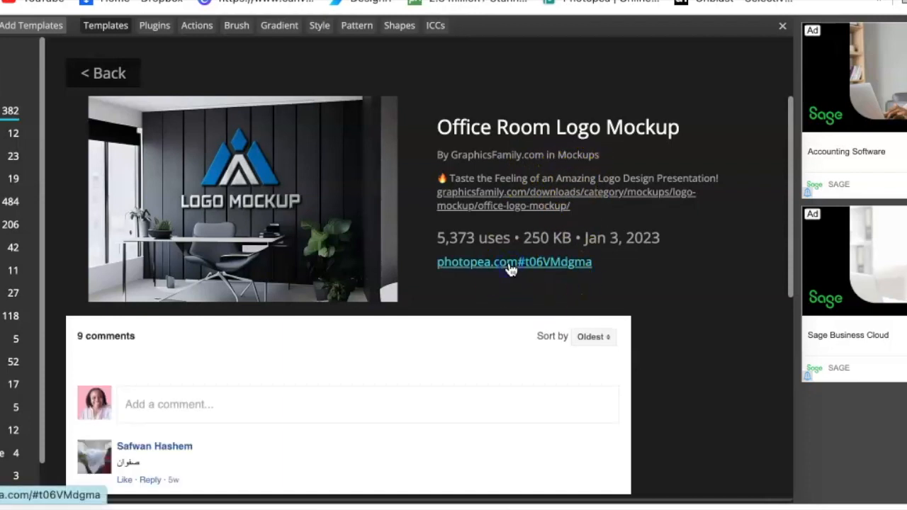
pyautogui.click(514, 262)
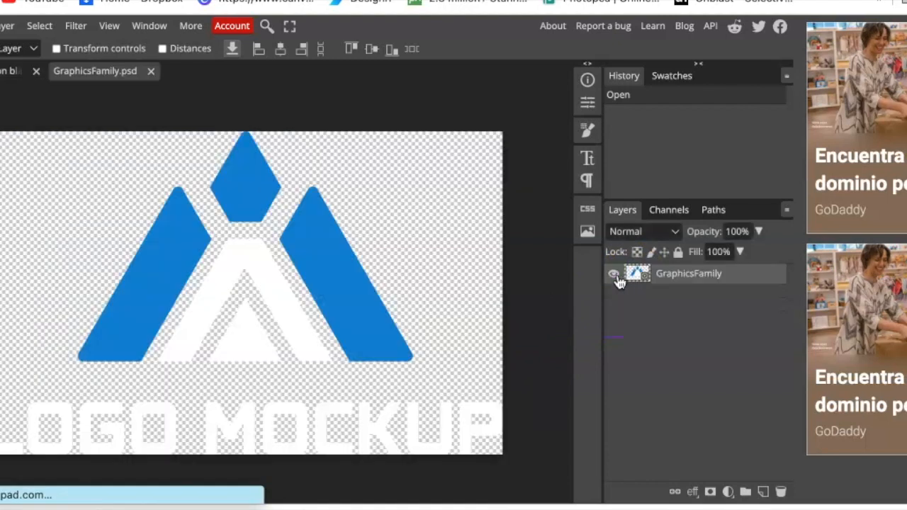
pyautogui.moveTo(77, 358)
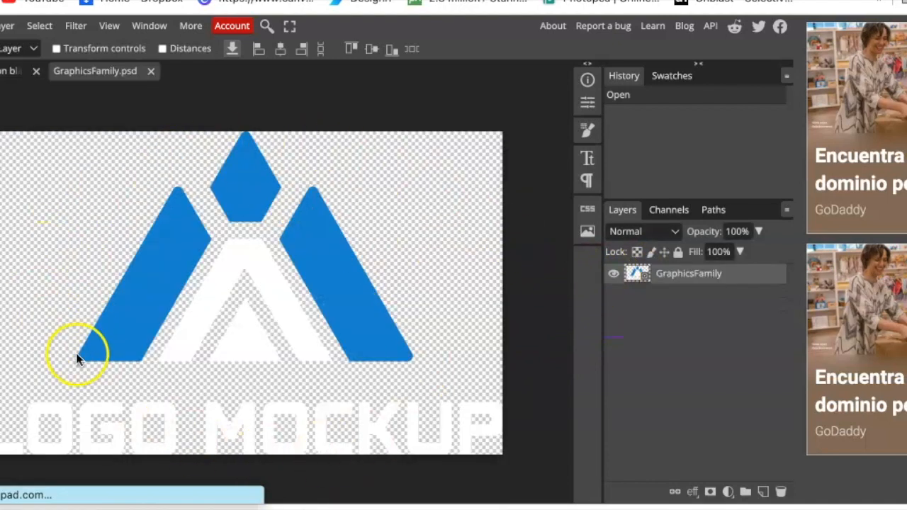
pyautogui.moveTo(407, 379)
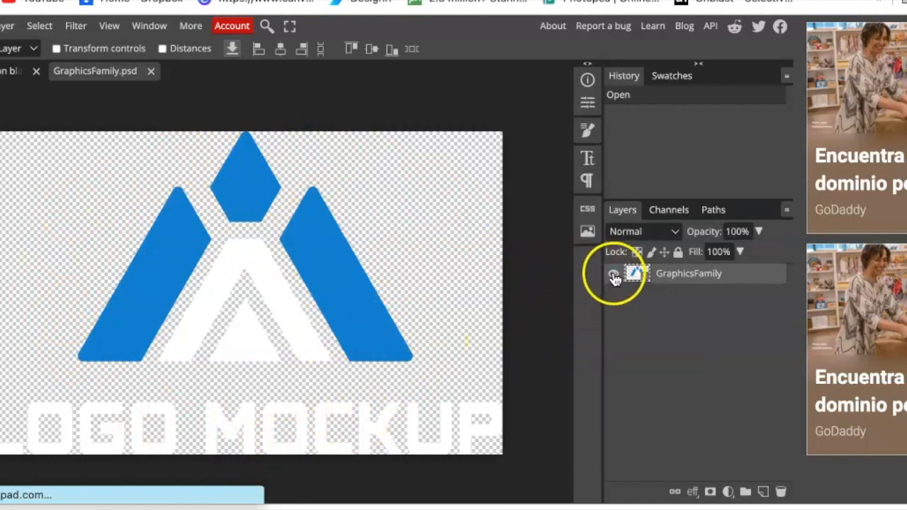
# Step: Hide the placeholder logo, scale the RTH flower PNG to about 219%, and commit
pyautogui.click(613, 274)
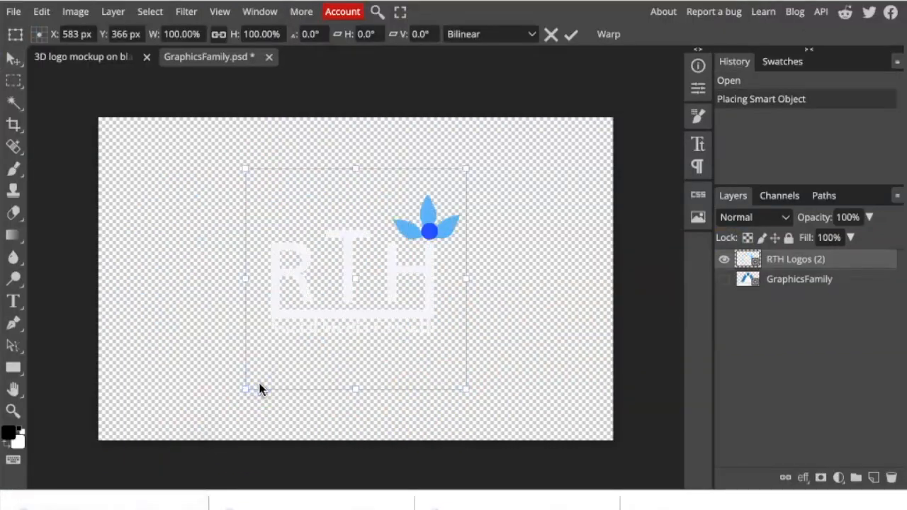
pyautogui.moveTo(354, 276); pyautogui.dragTo(205, 188)
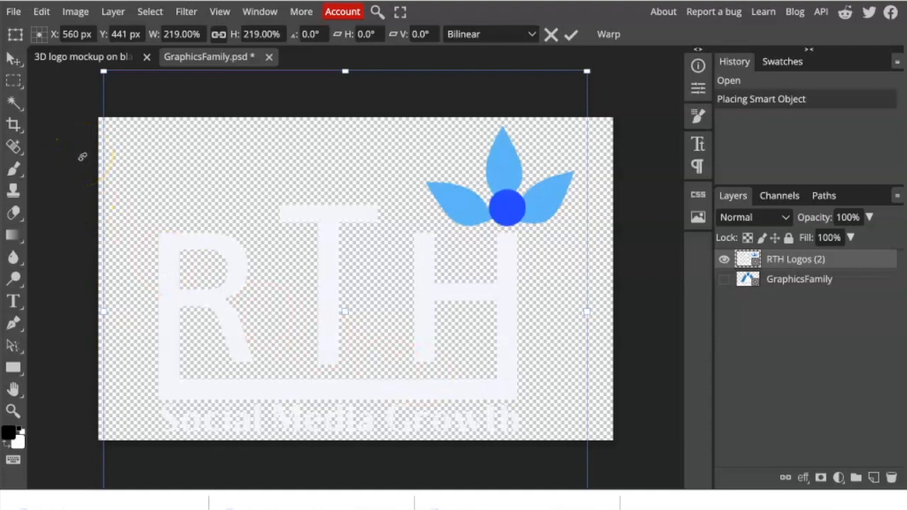
pyautogui.click(571, 34)
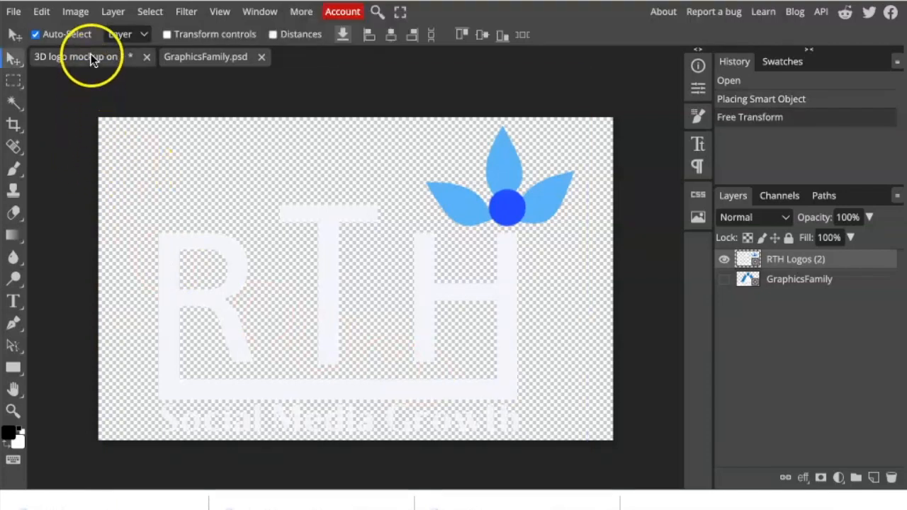
# Step: Return to the office mockup and export it as a 1440×960 PNG
pyautogui.click(76, 57)
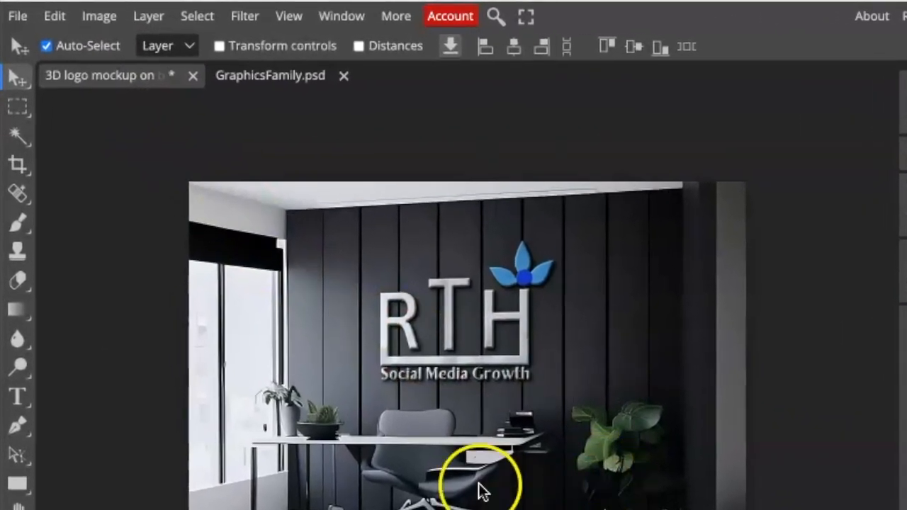
pyautogui.click(17, 15)
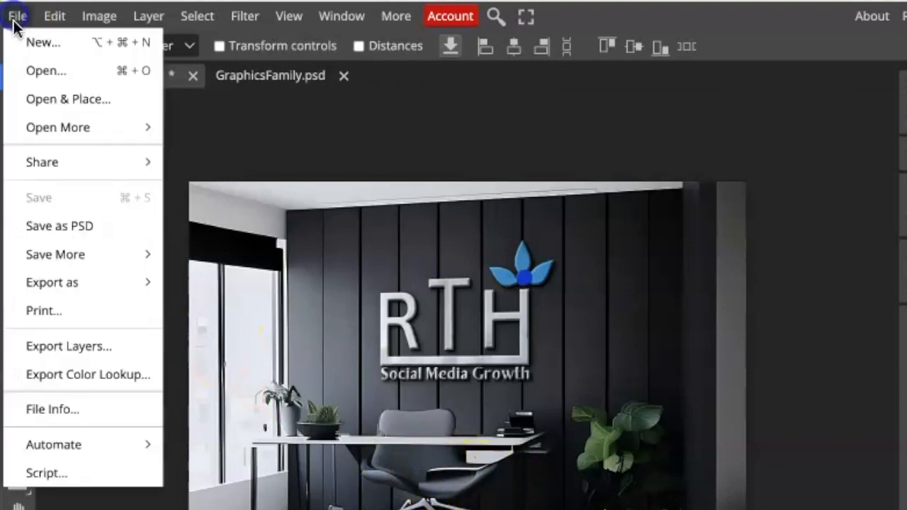
pyautogui.click(52, 282)
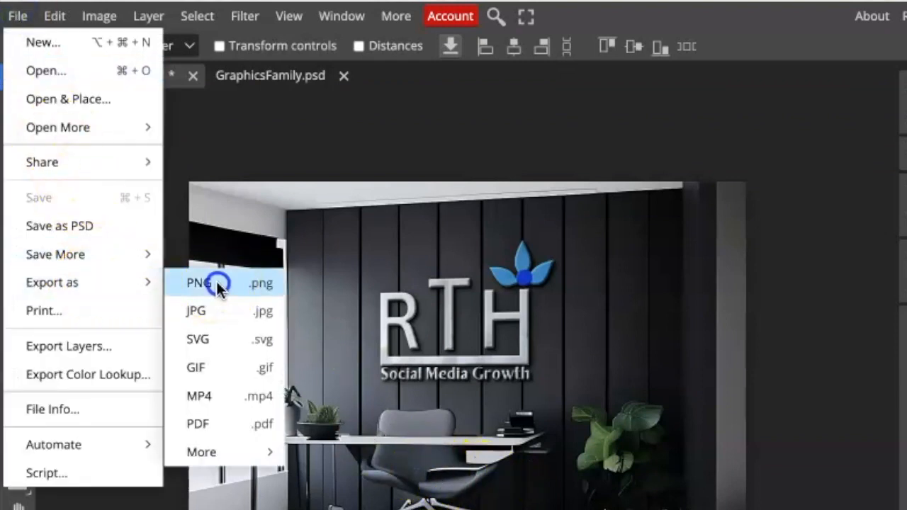
pyautogui.click(198, 283)
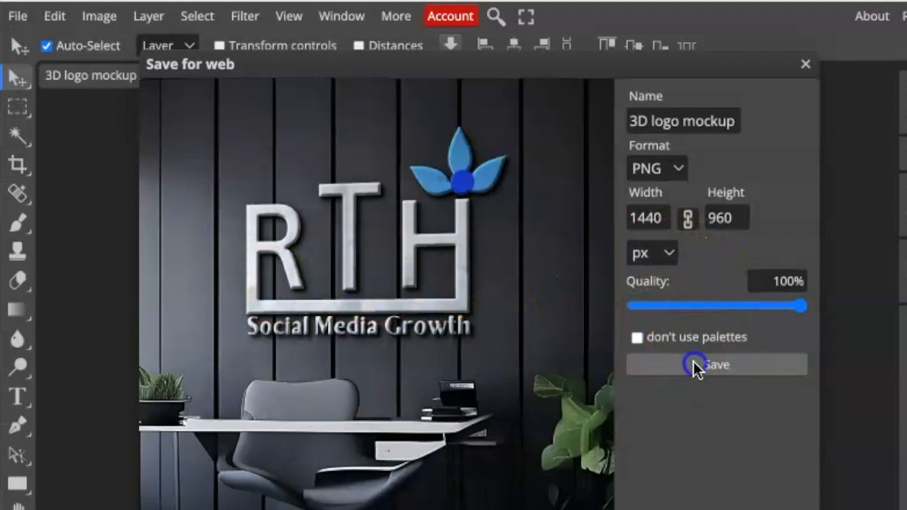
pyautogui.click(715, 365)
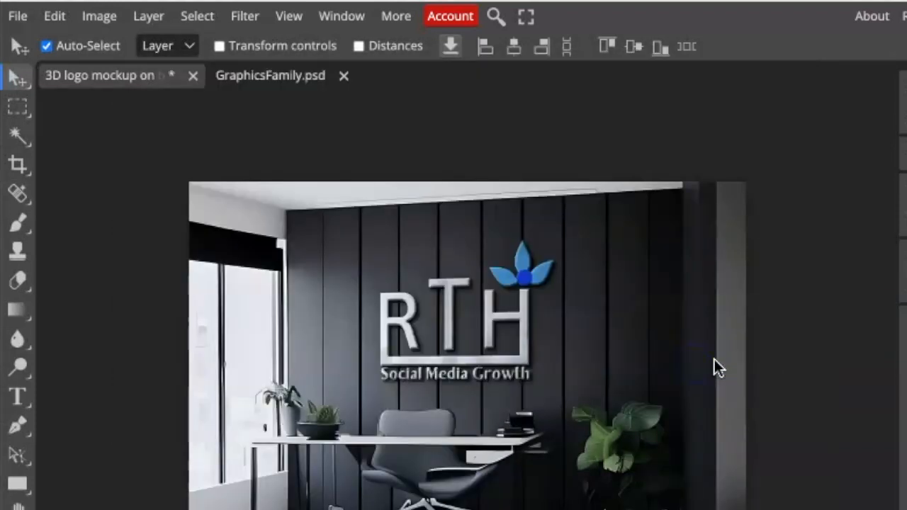